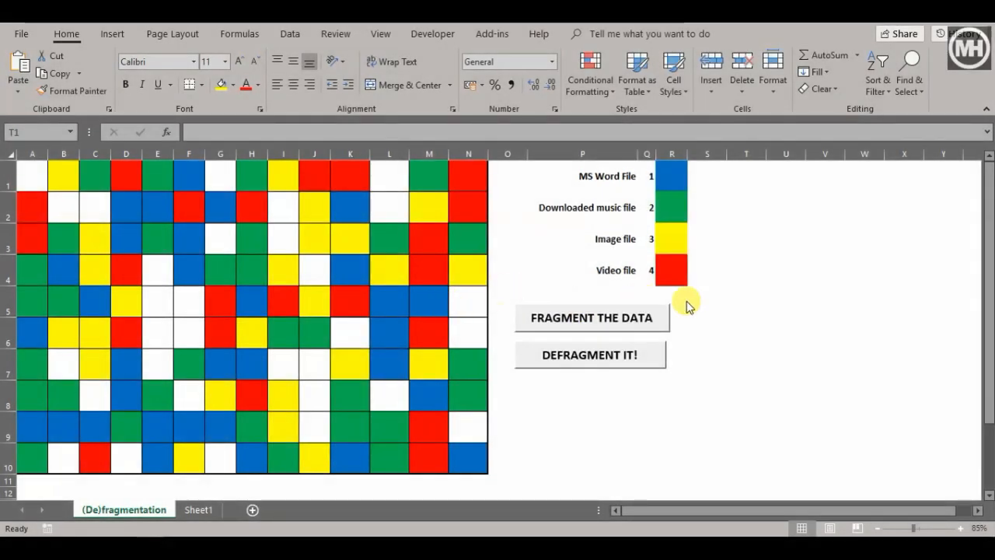
pyautogui.moveTo(707, 311)
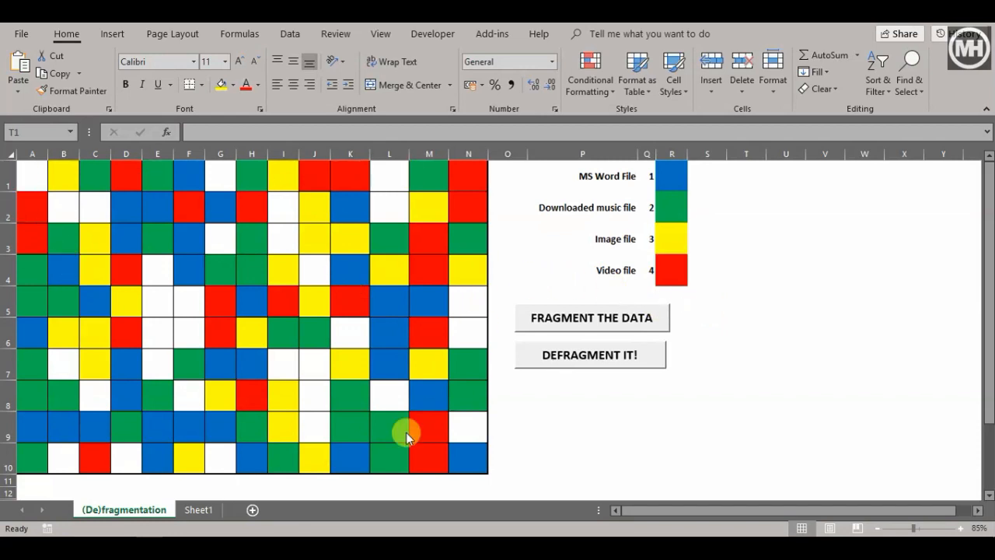
pyautogui.moveTo(458, 459)
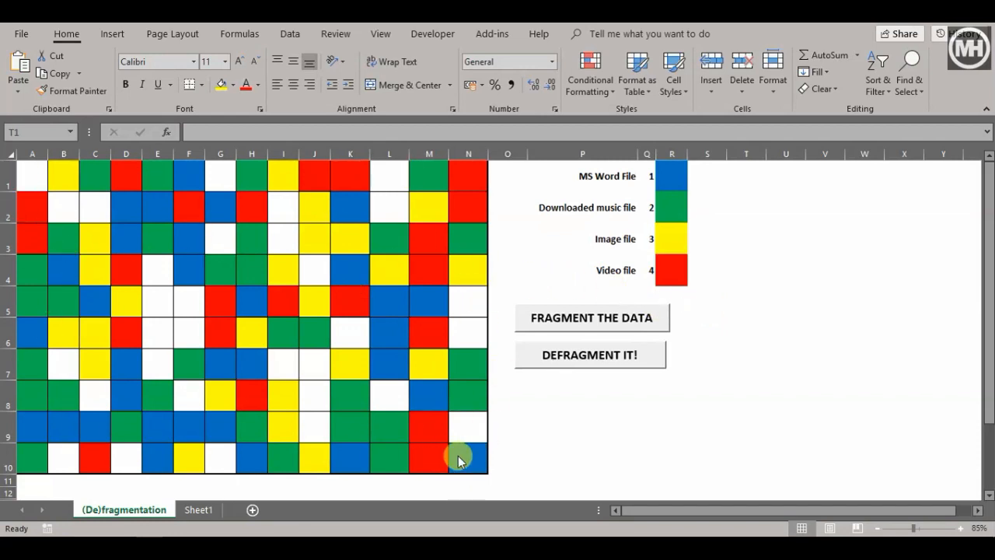
pyautogui.moveTo(489, 443)
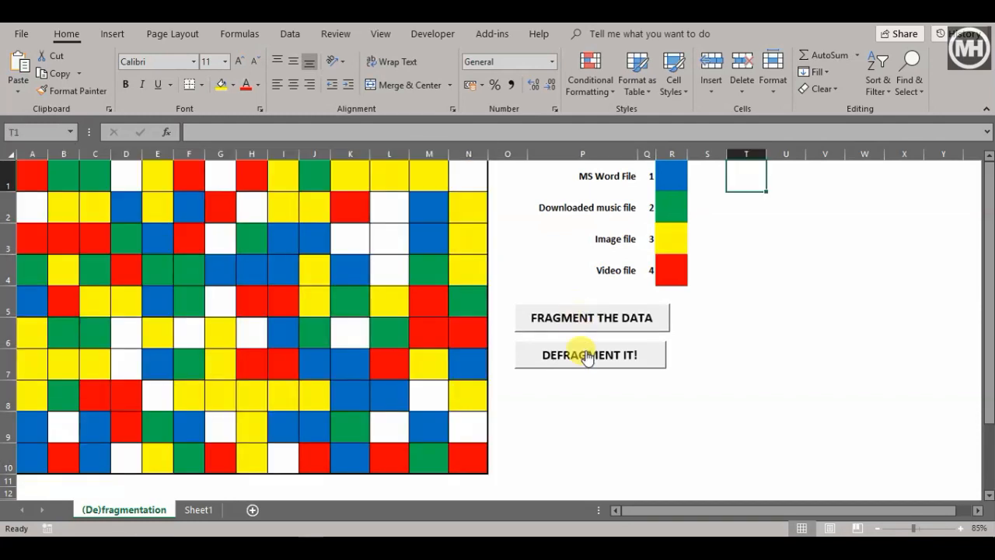
# - Defragment the grid into sorted file-type bands, then fragment it back into a random pattern
pyautogui.click(589, 355)
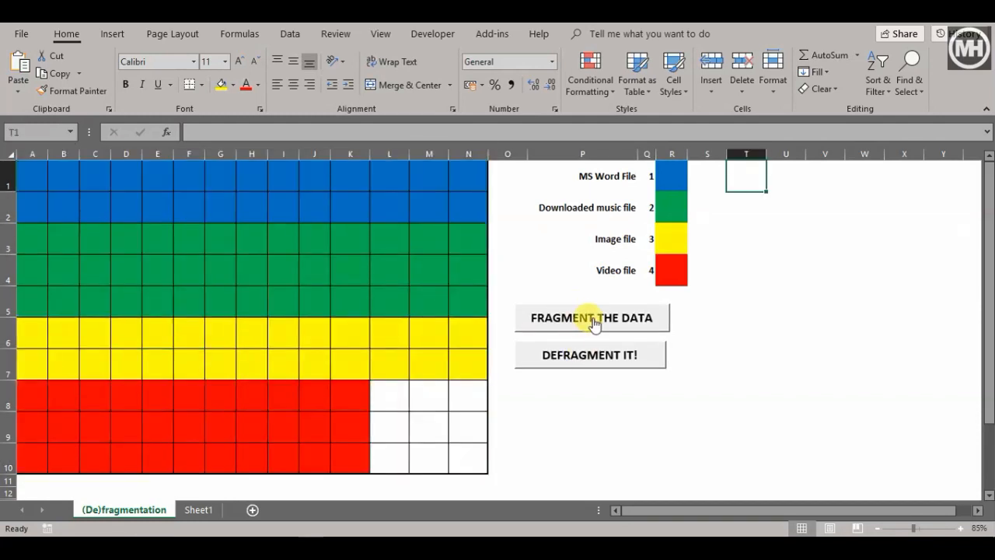
pyautogui.click(591, 318)
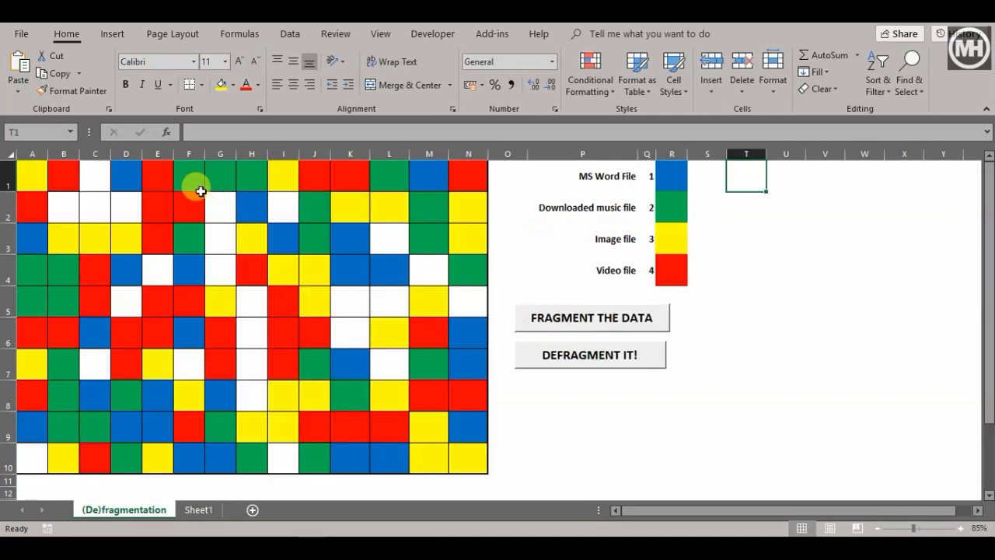
pyautogui.moveTo(778, 357)
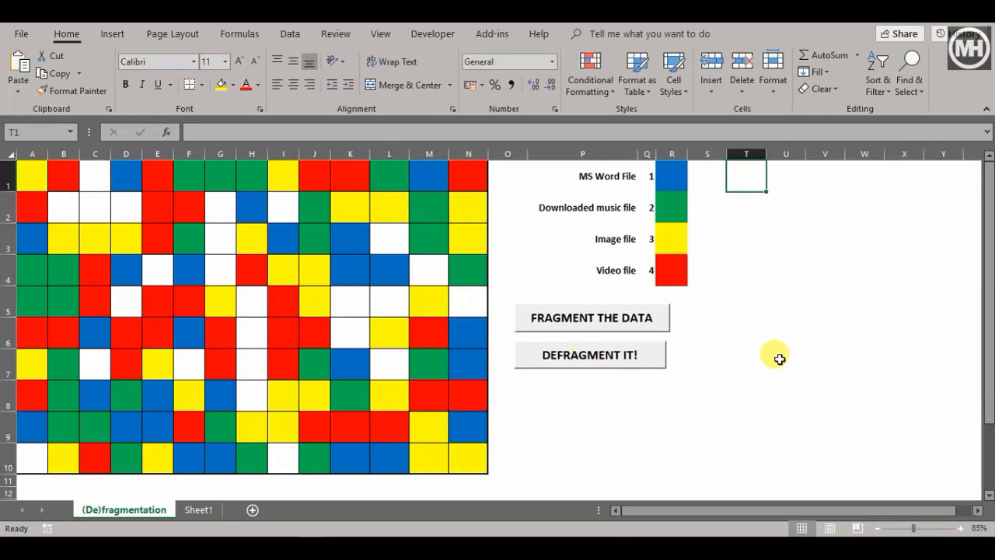
pyautogui.moveTo(589, 457)
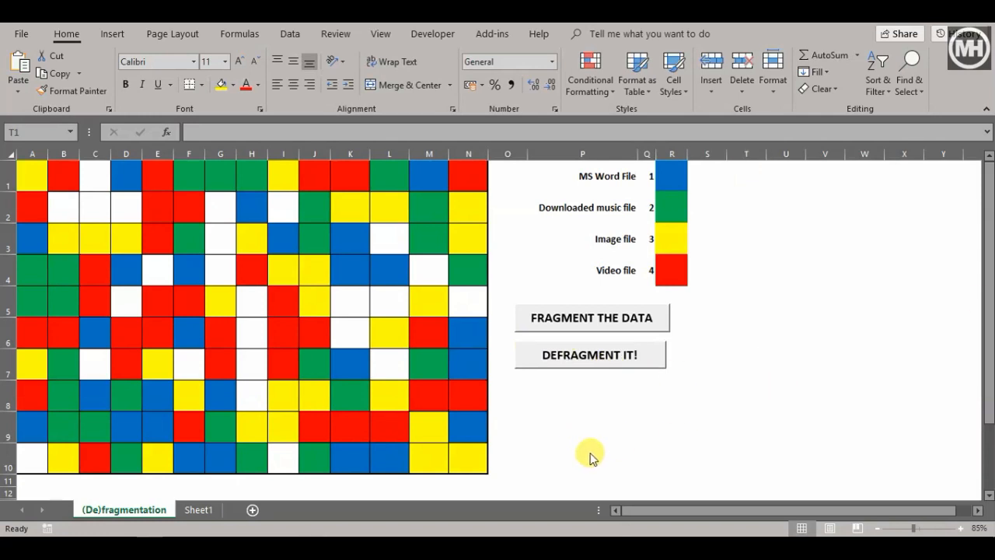
pyautogui.moveTo(77, 465)
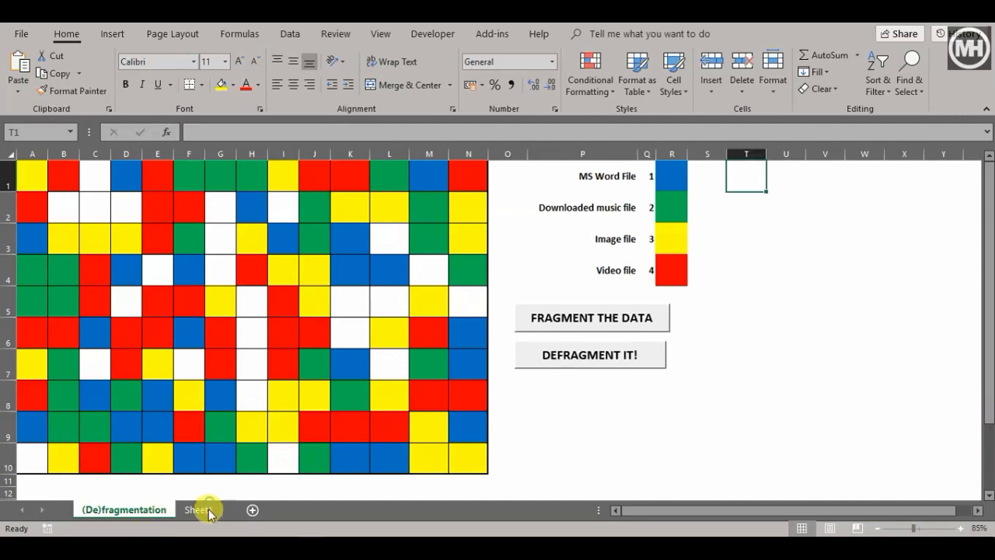
# - On Sheet1, narrow columns A through J to a small, square-cell width
pyautogui.click(198, 509)
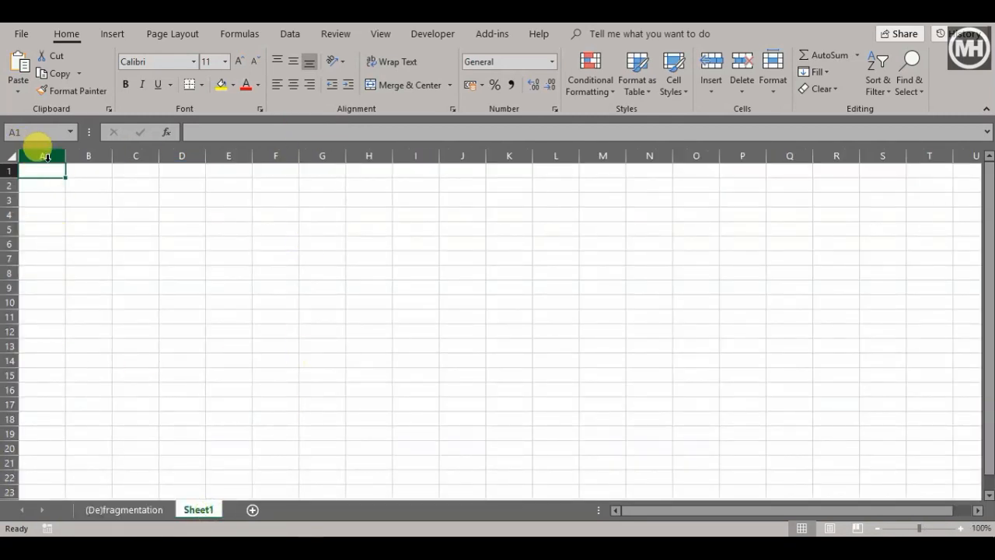
pyautogui.moveTo(45, 156); pyautogui.dragTo(368, 155)
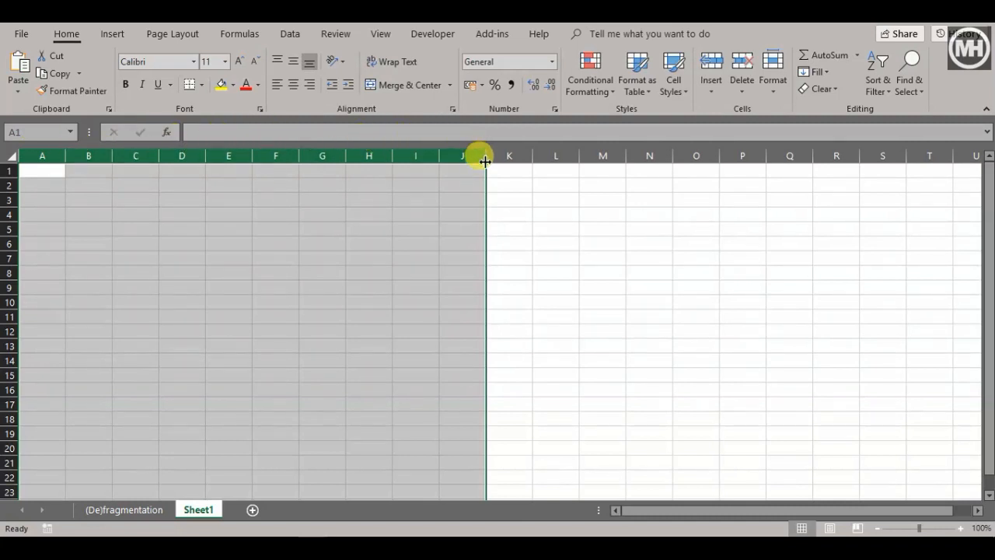
pyautogui.moveTo(486, 155); pyautogui.dragTo(467, 156)
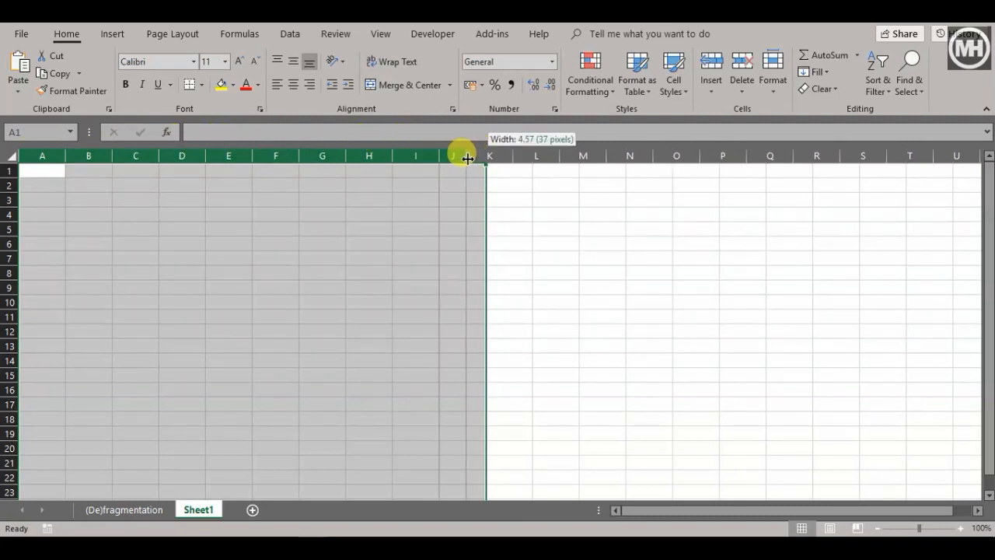
pyautogui.moveTo(467, 155); pyautogui.dragTo(281, 155)
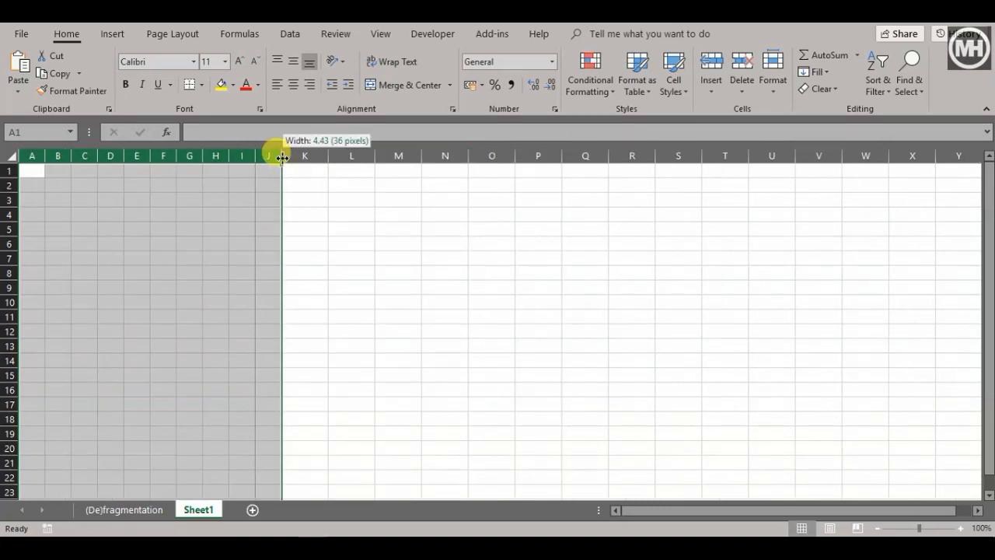
pyautogui.moveTo(280, 155); pyautogui.dragTo(383, 156)
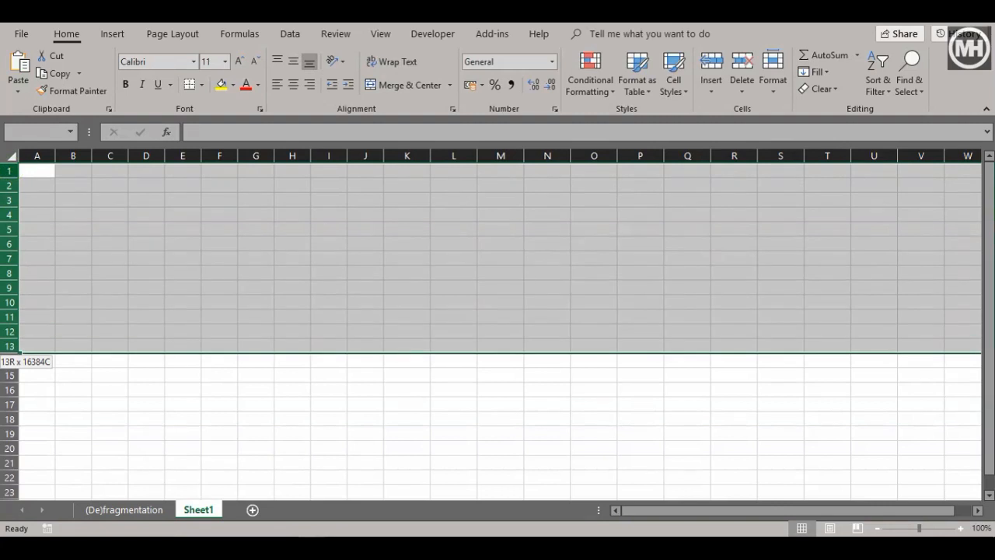
# - Make rows 1–10 taller to square the cells and add a thick outside border
pyautogui.moveTo(12, 346); pyautogui.dragTo(11, 319)
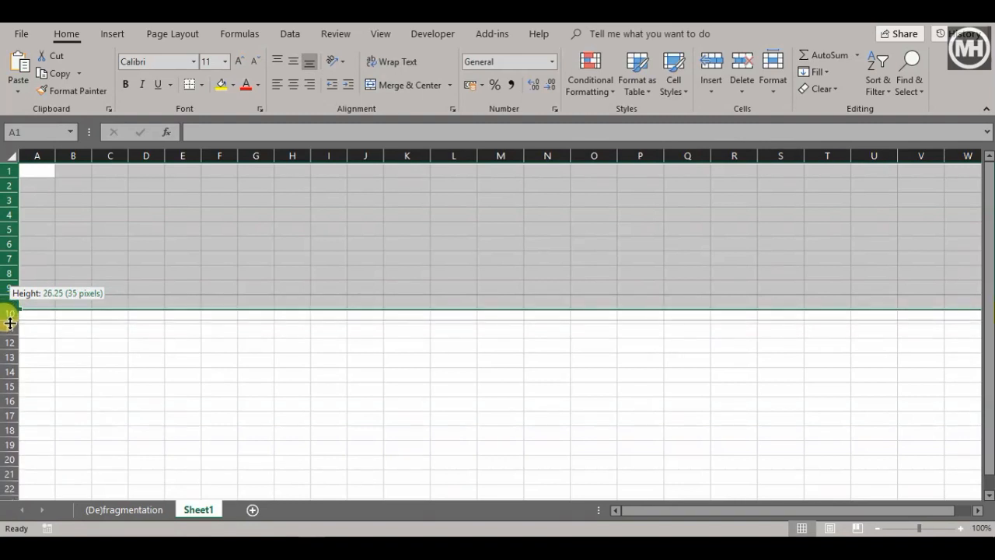
pyautogui.moveTo(10, 313); pyautogui.dragTo(10, 327)
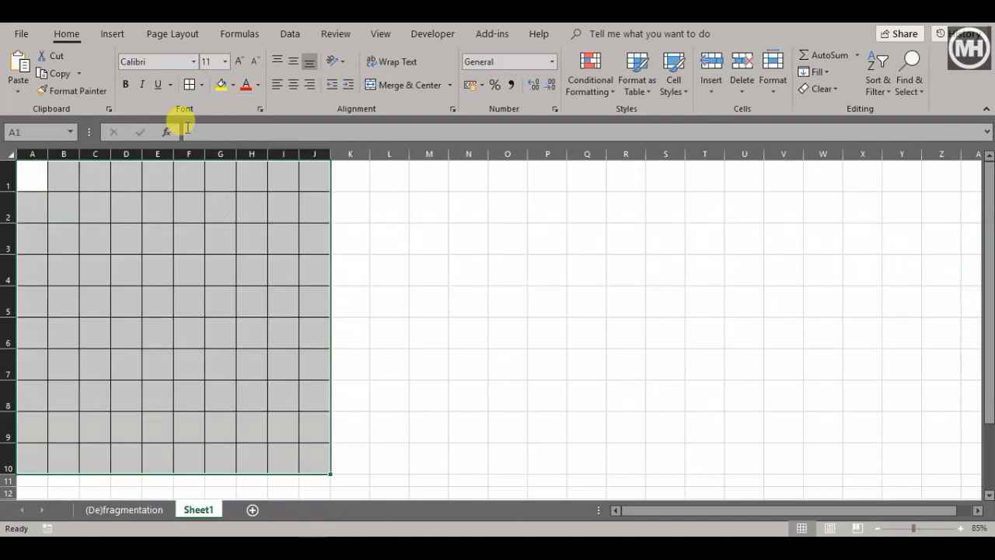
pyautogui.click(203, 84)
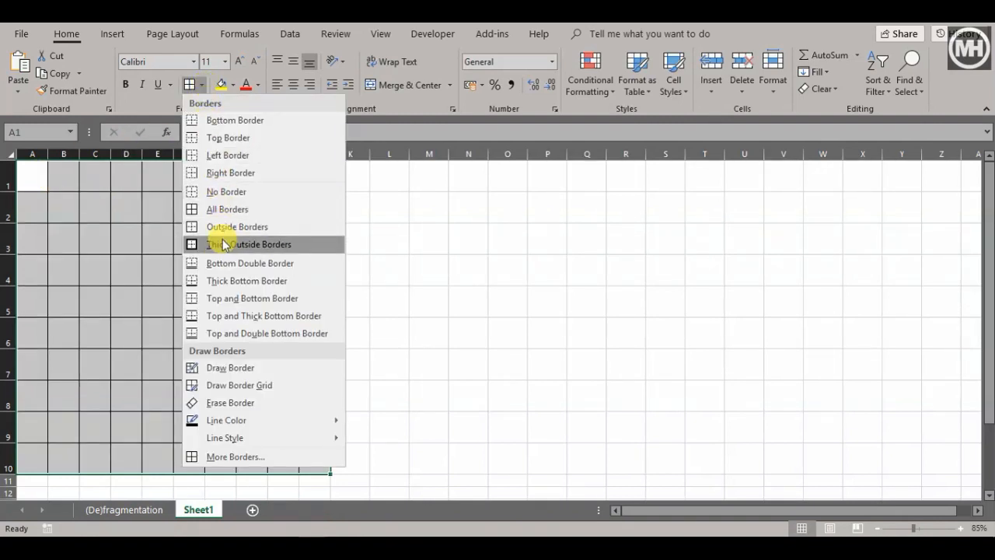
pyautogui.click(249, 245)
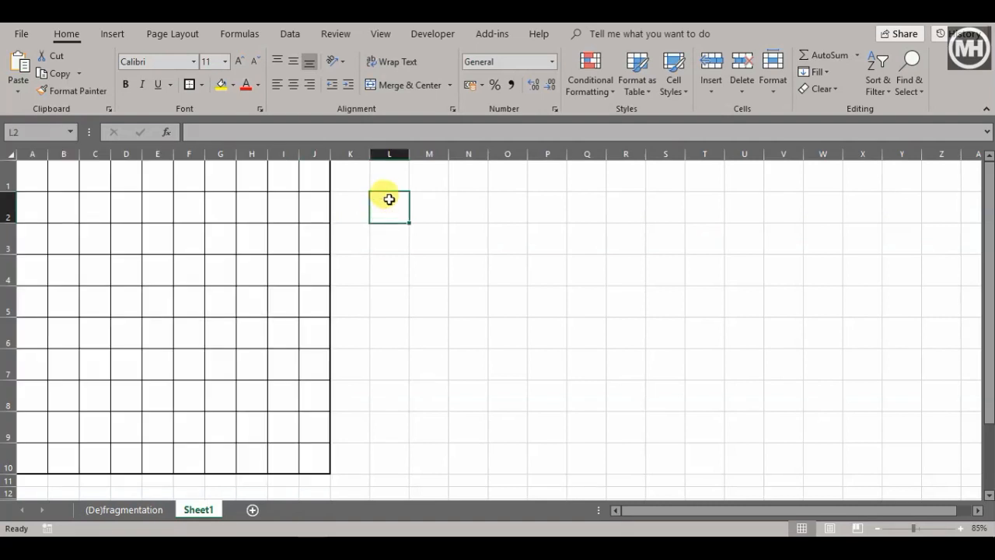
# - Enter codes 1, 2, 3, 4, 0 in L1:L5 and labels Word, Image, Excel, Video, Free space in M1:M5
pyautogui.click(389, 174)
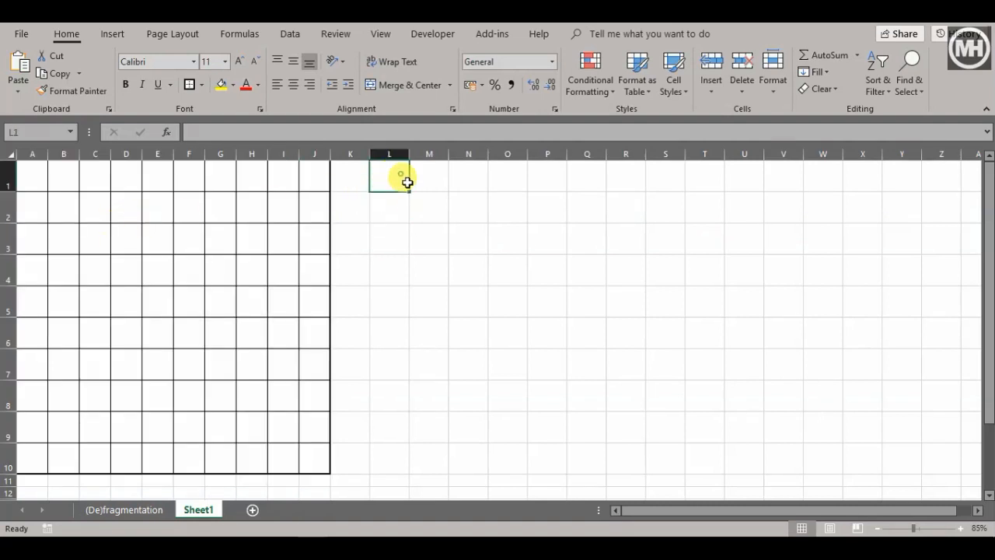
pyautogui.write('1')
pyautogui.click(429, 239)
pyautogui.write('Excel')
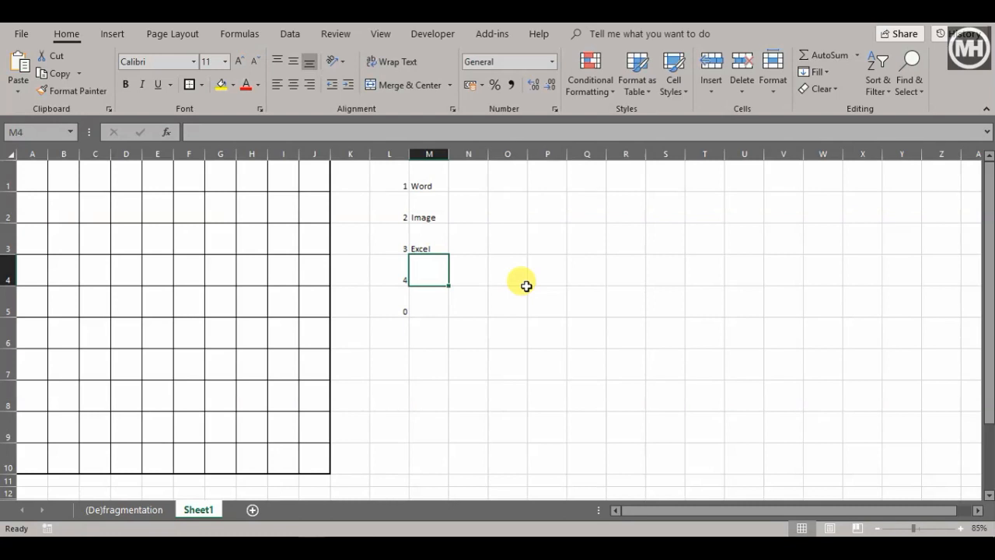
pyautogui.write('Video')
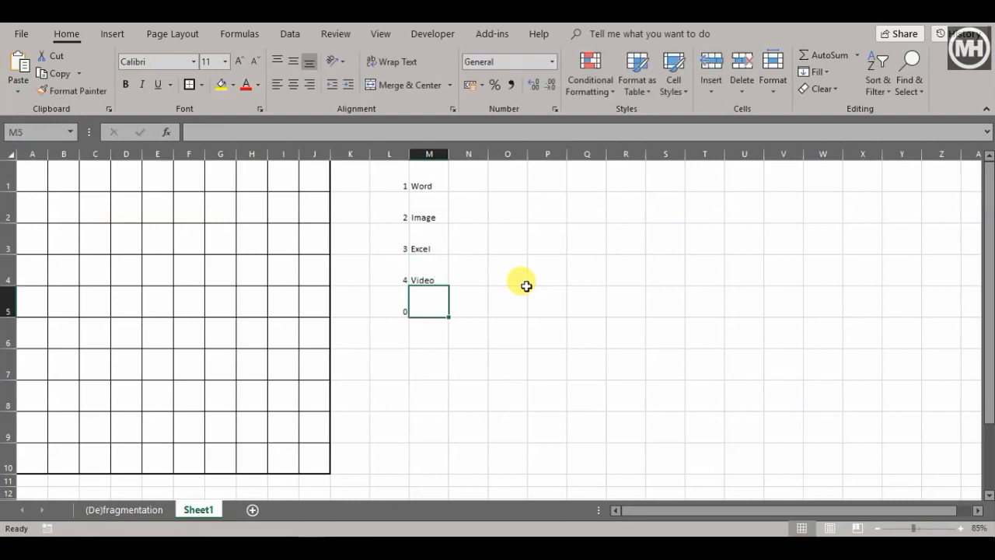
pyautogui.write('Free space')
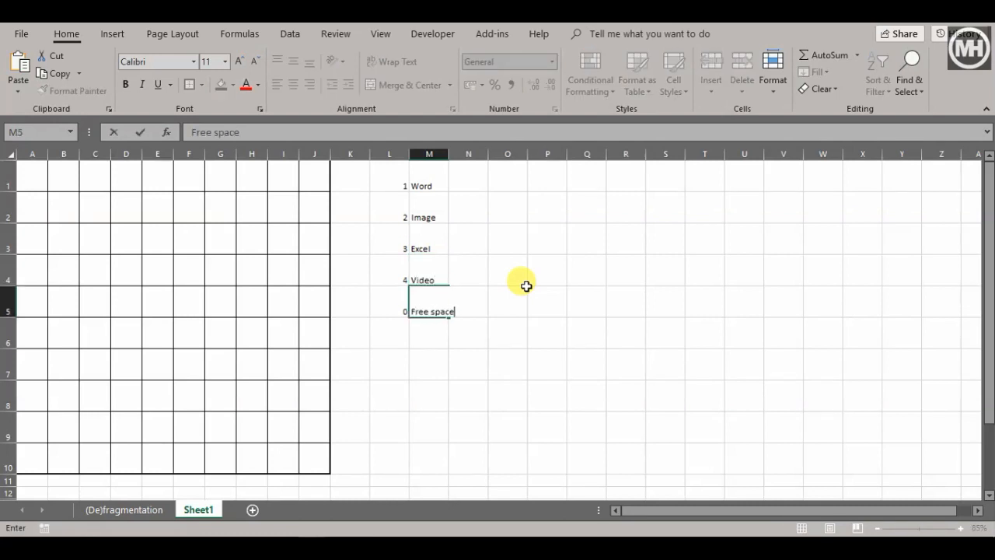
pyautogui.press('Return')
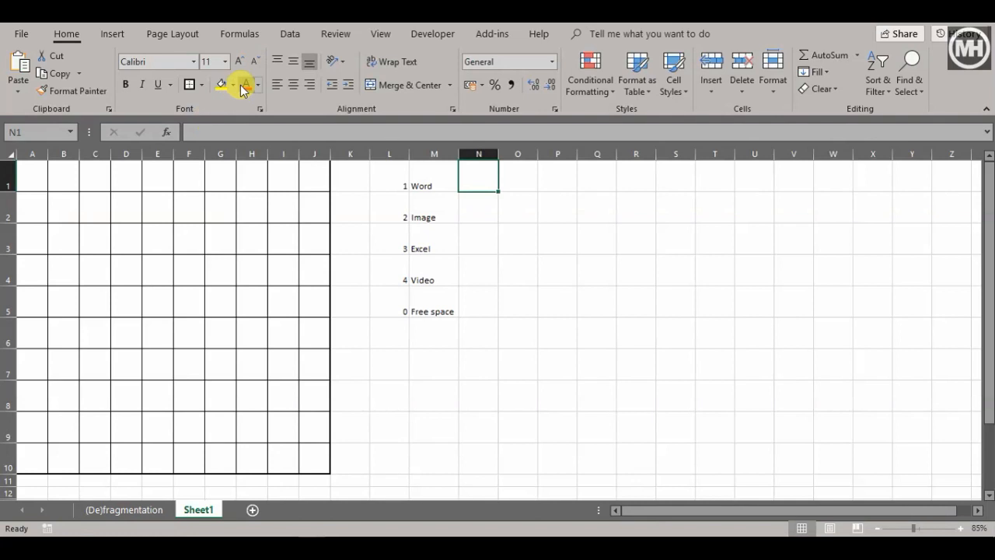
# - Fill legend swatch N1 with blue and N2 with dark blue
pyautogui.click(233, 84)
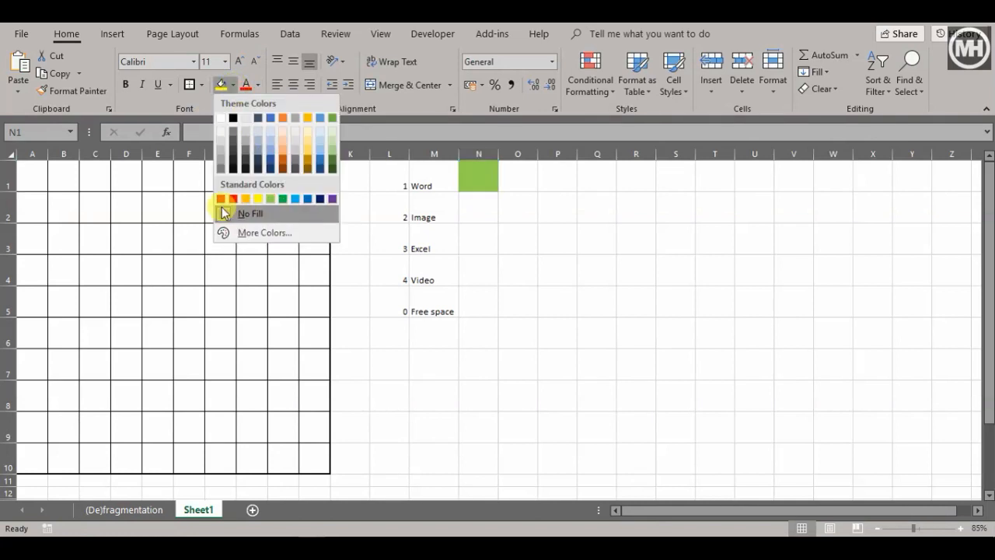
pyautogui.click(296, 199)
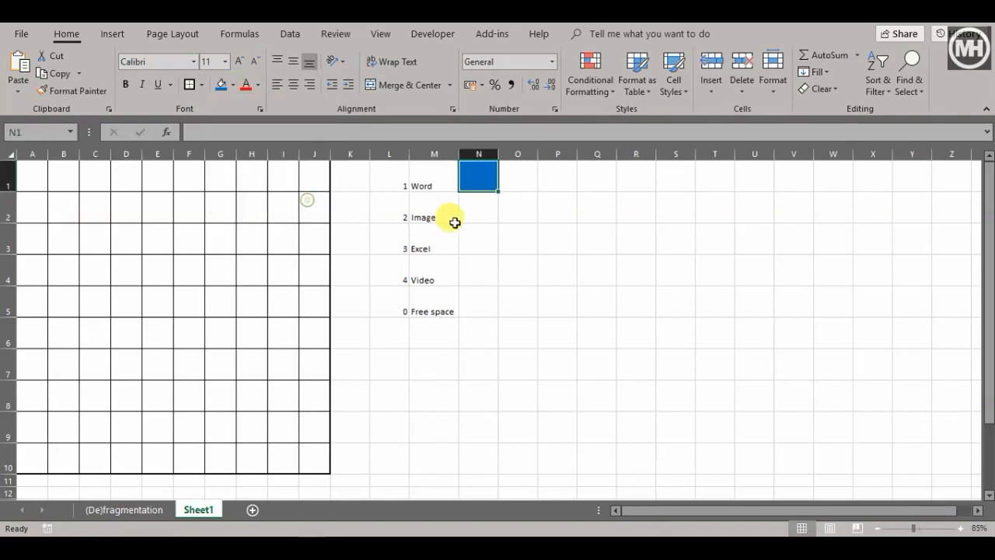
pyautogui.click(478, 208)
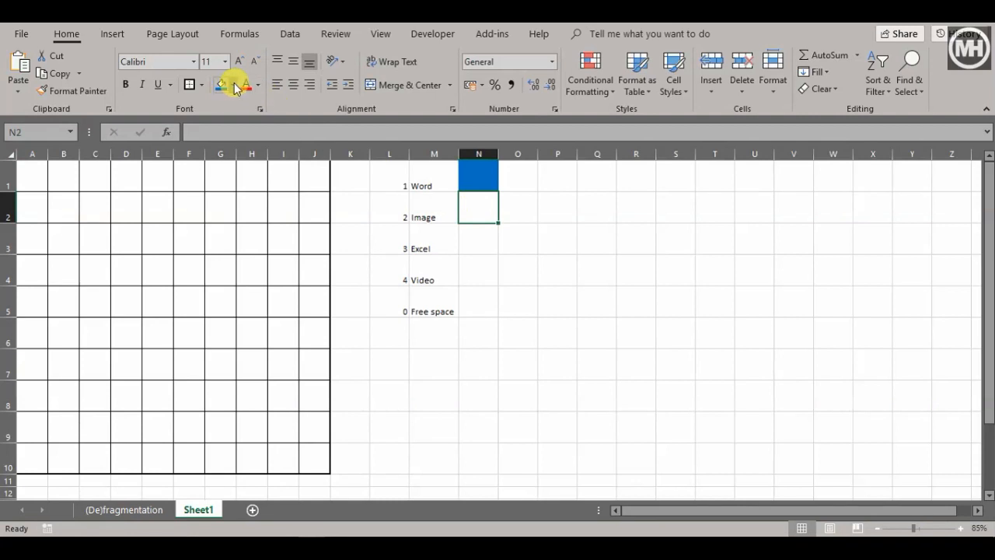
pyautogui.click(232, 85)
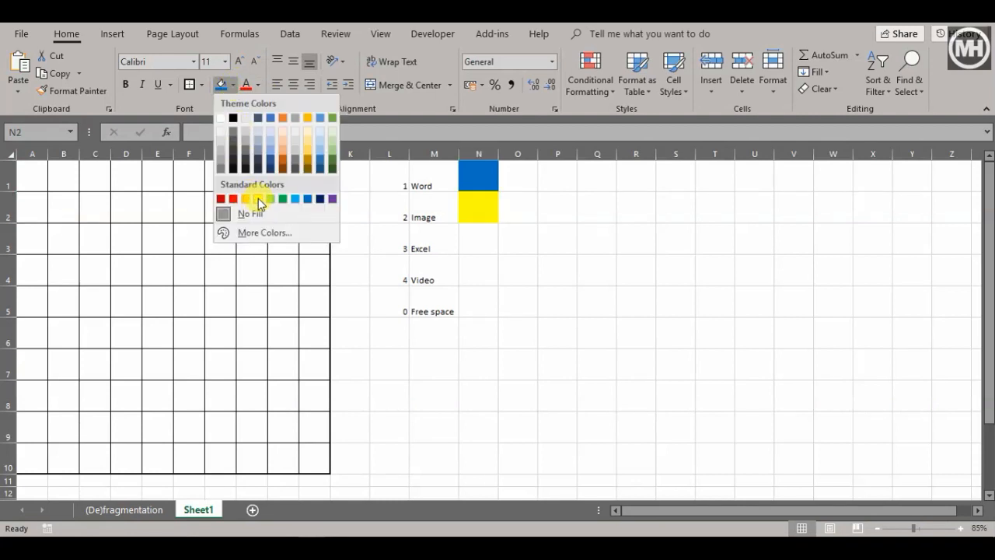
pyautogui.click(319, 198)
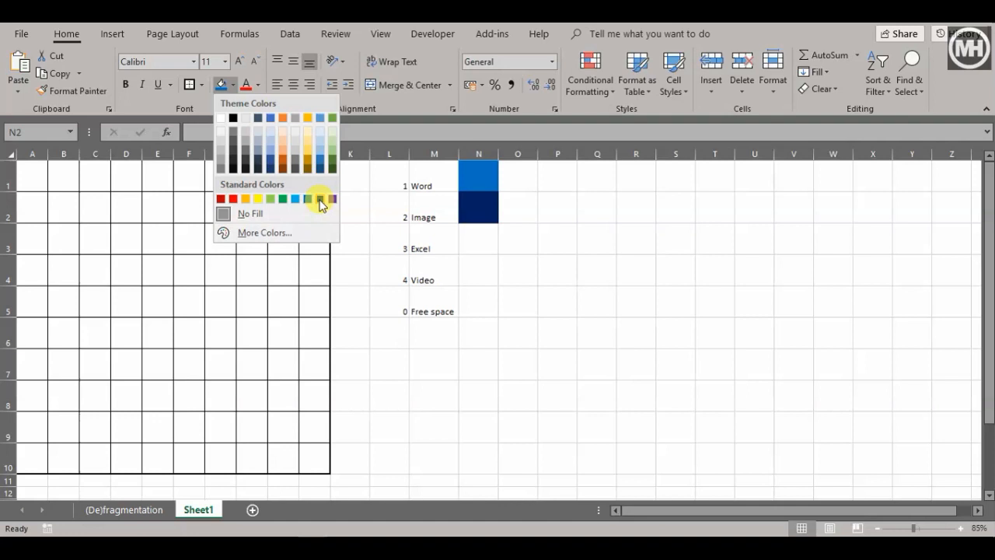
pyautogui.click(321, 199)
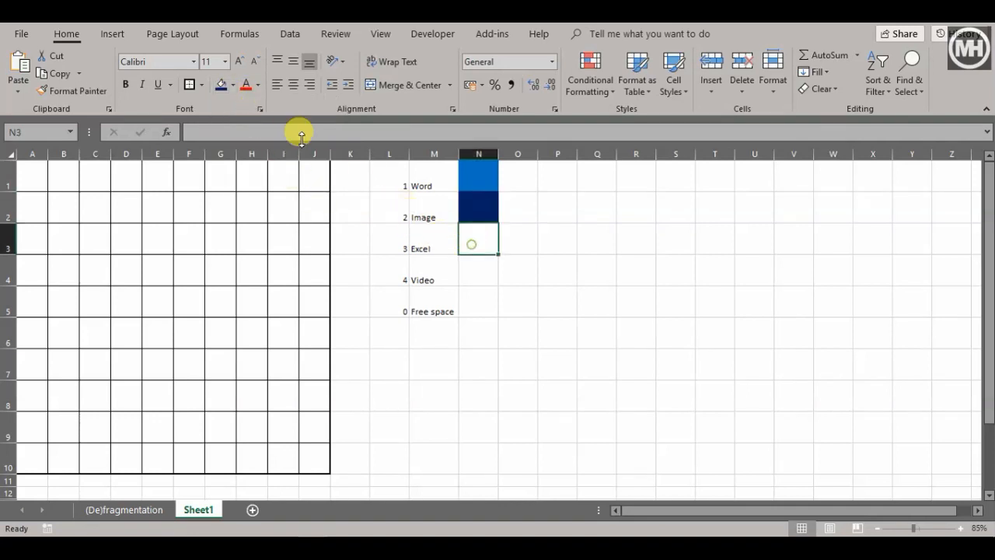
# - Fill N3 green and N4 red, then select the grid A1:J10
pyautogui.click(231, 84)
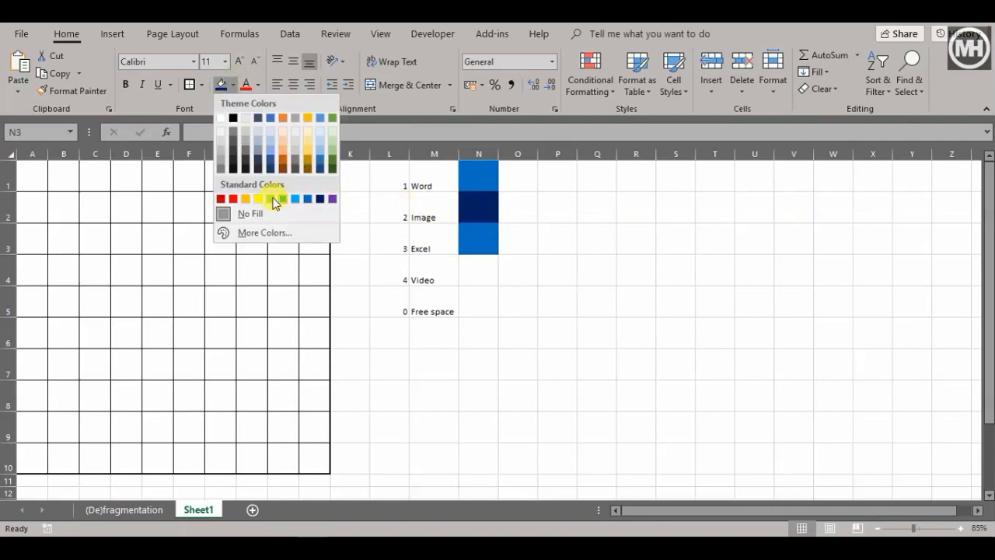
pyautogui.click(270, 198)
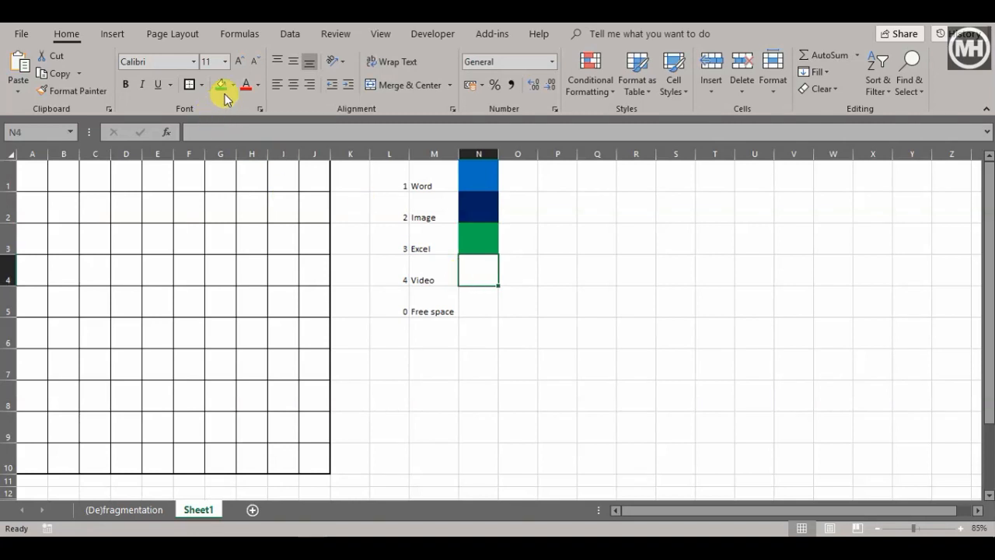
pyautogui.click(222, 84)
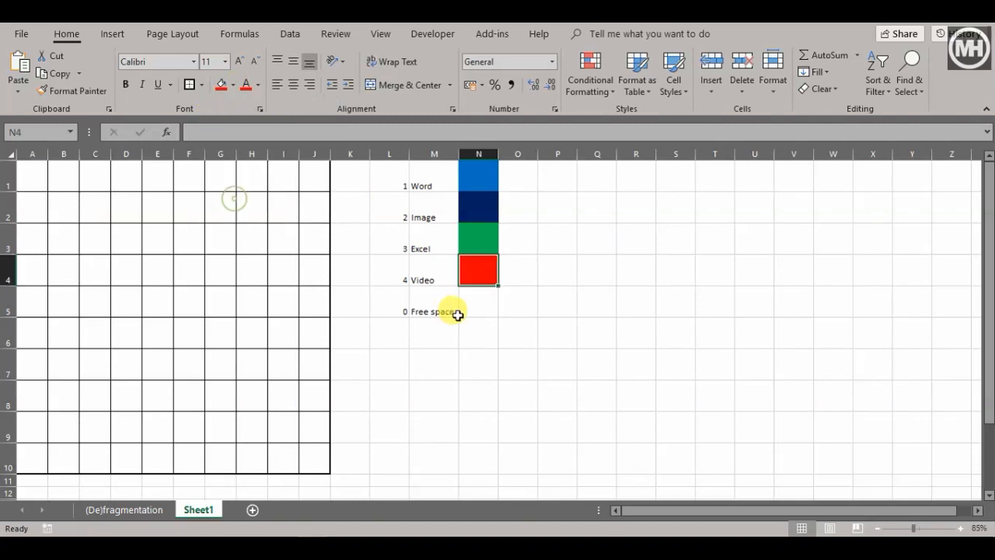
pyautogui.click(234, 84)
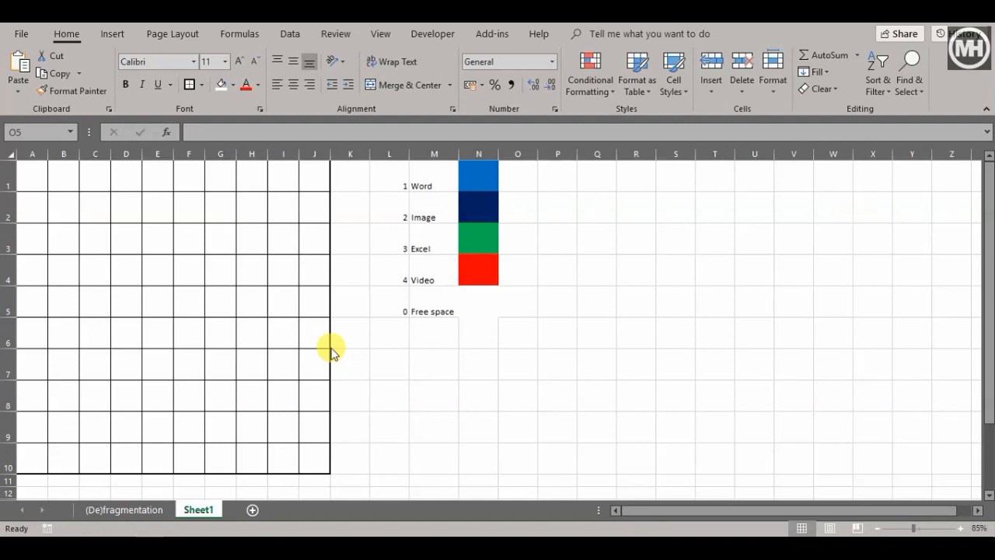
pyautogui.moveTo(317, 344)
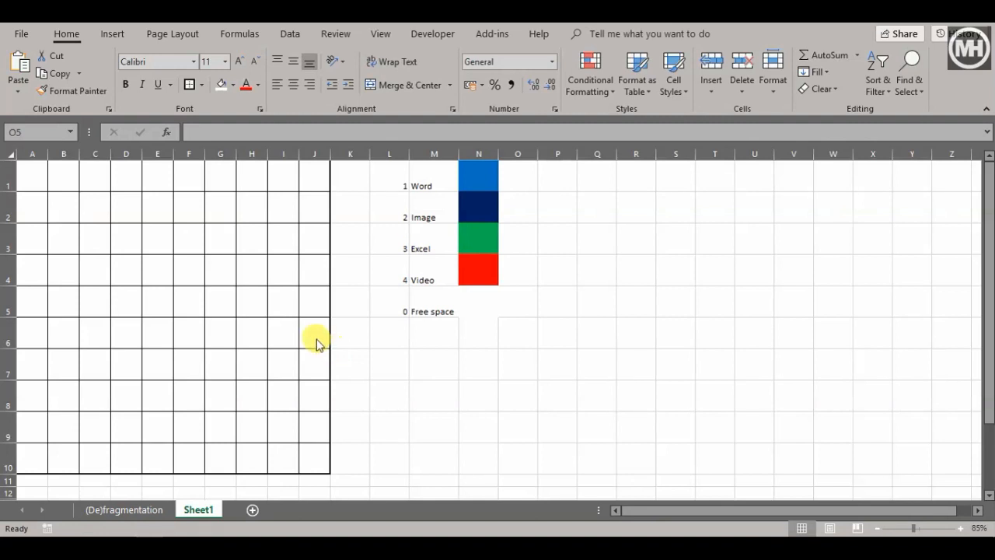
pyautogui.click(518, 302)
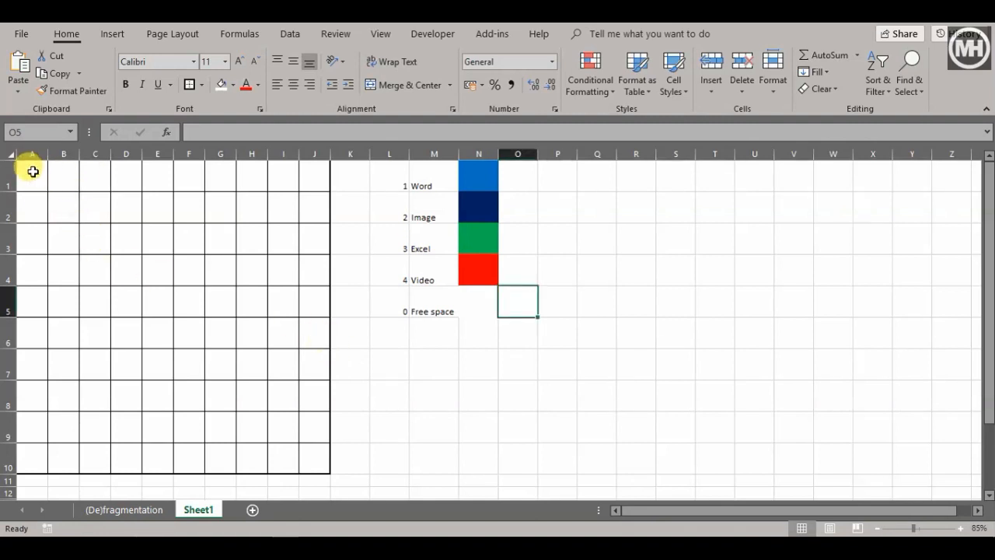
pyautogui.moveTo(32, 172); pyautogui.dragTo(309, 393)
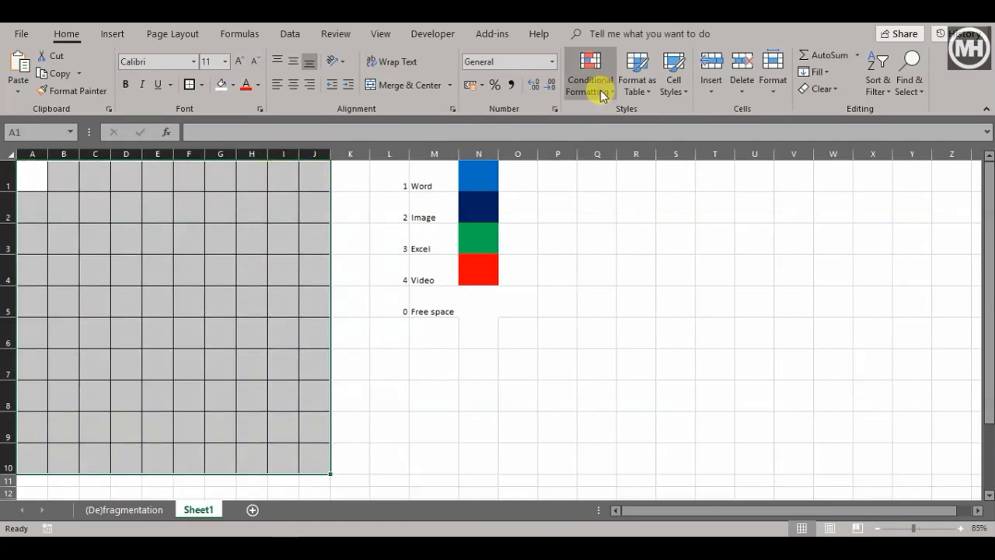
# - Add an Equal To 1 highlight rule to the grid with a custom blue fill and font colour
pyautogui.click(590, 74)
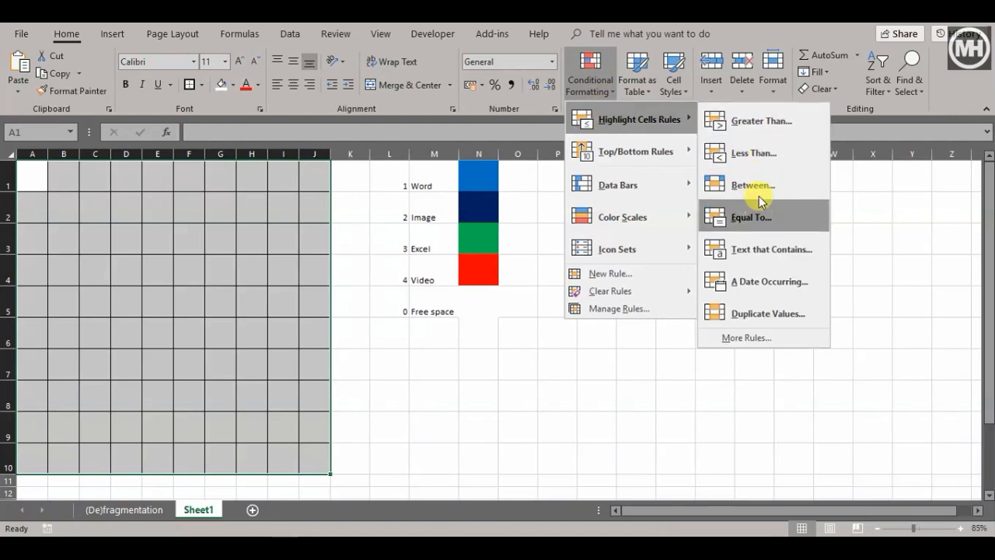
pyautogui.moveTo(752, 185)
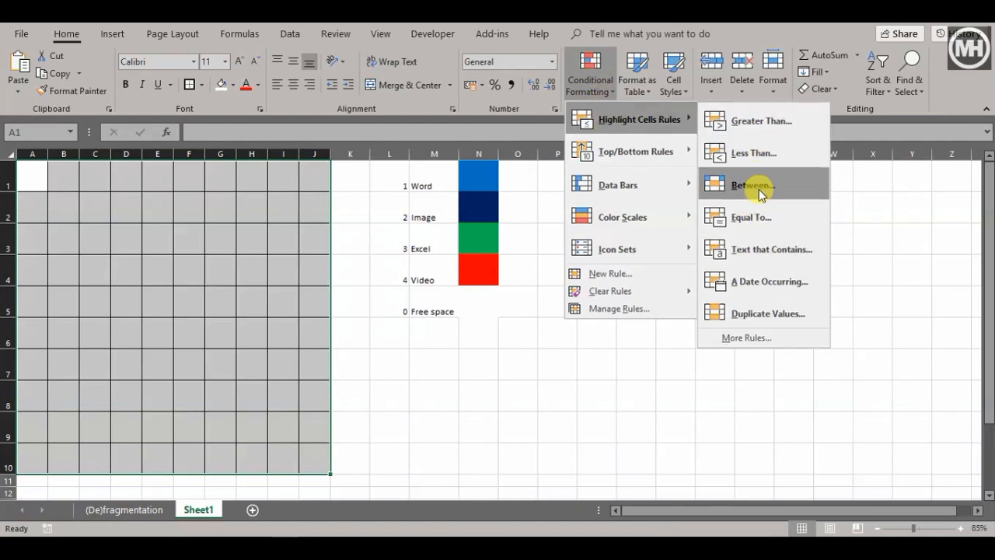
pyautogui.click(751, 217)
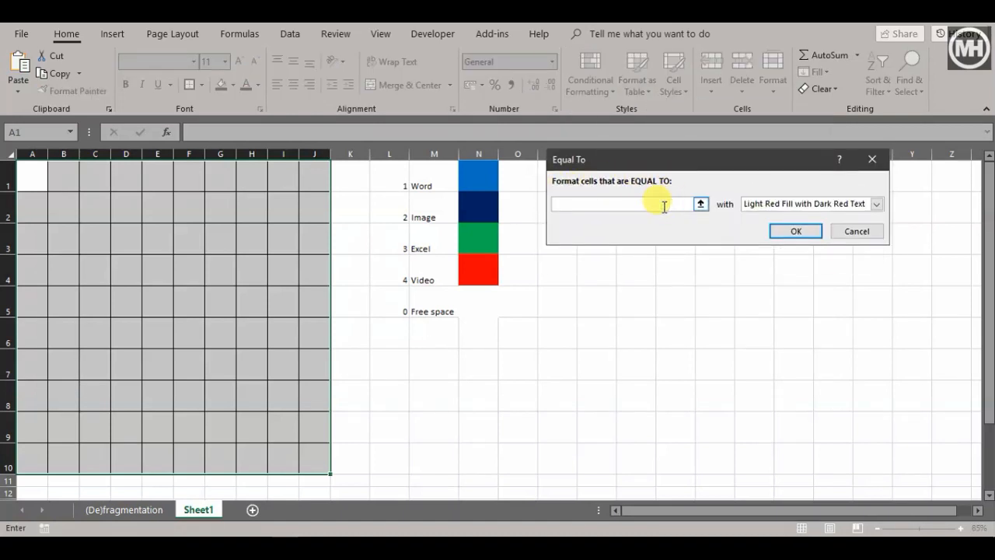
pyautogui.click(876, 204)
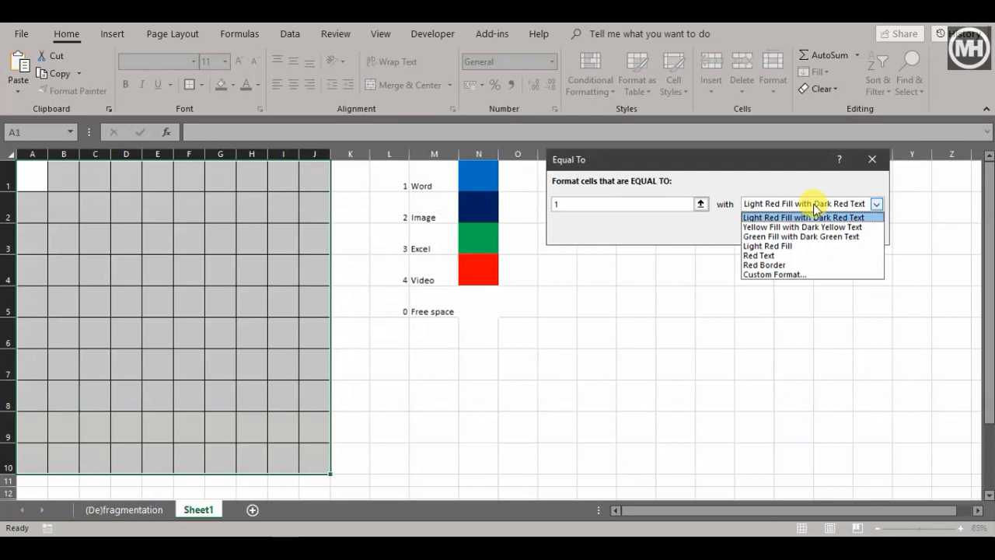
pyautogui.moveTo(773, 273)
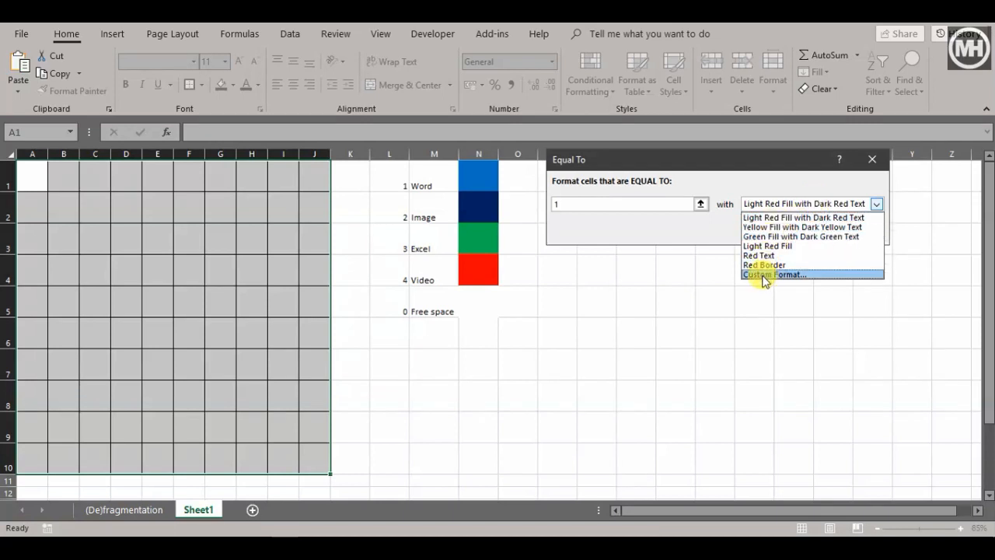
pyautogui.click(772, 273)
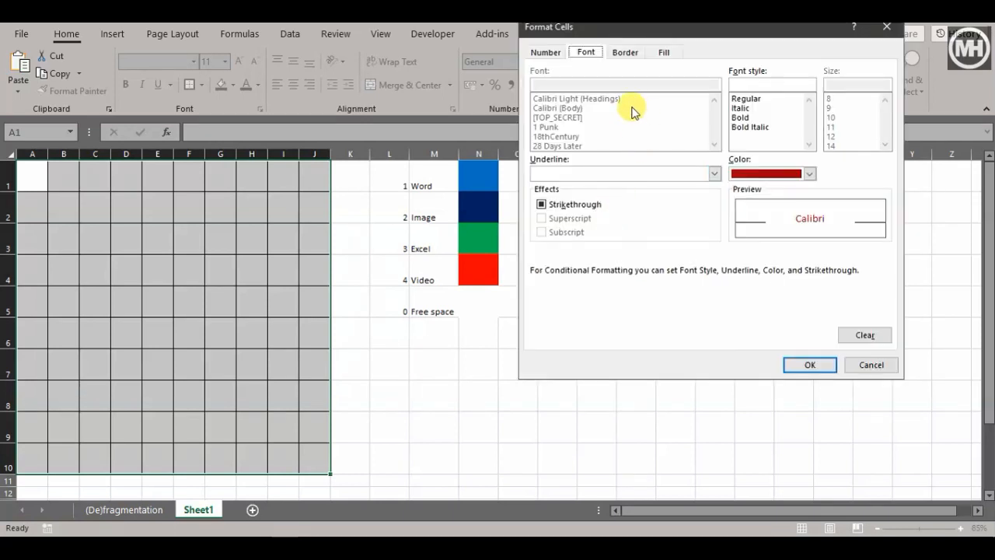
pyautogui.click(664, 52)
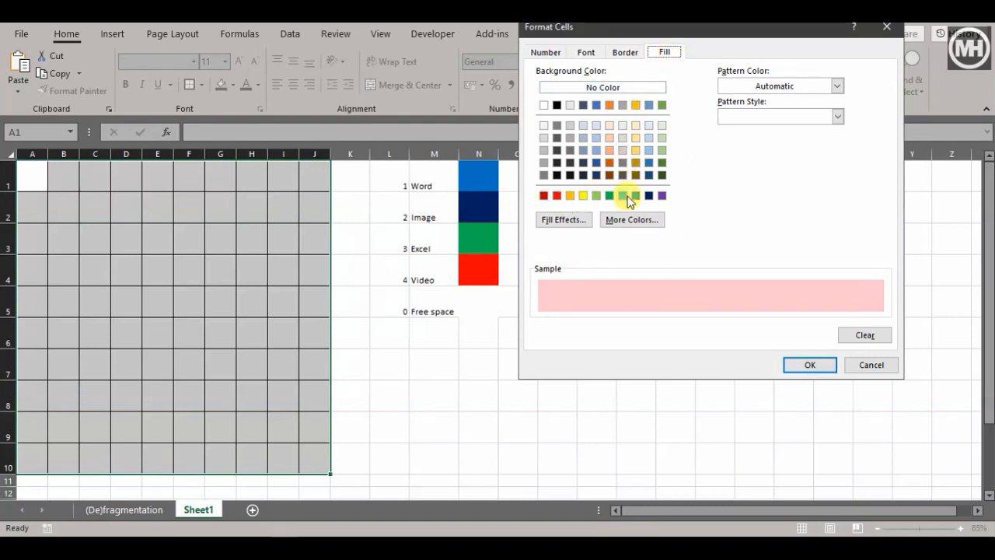
pyautogui.click(586, 52)
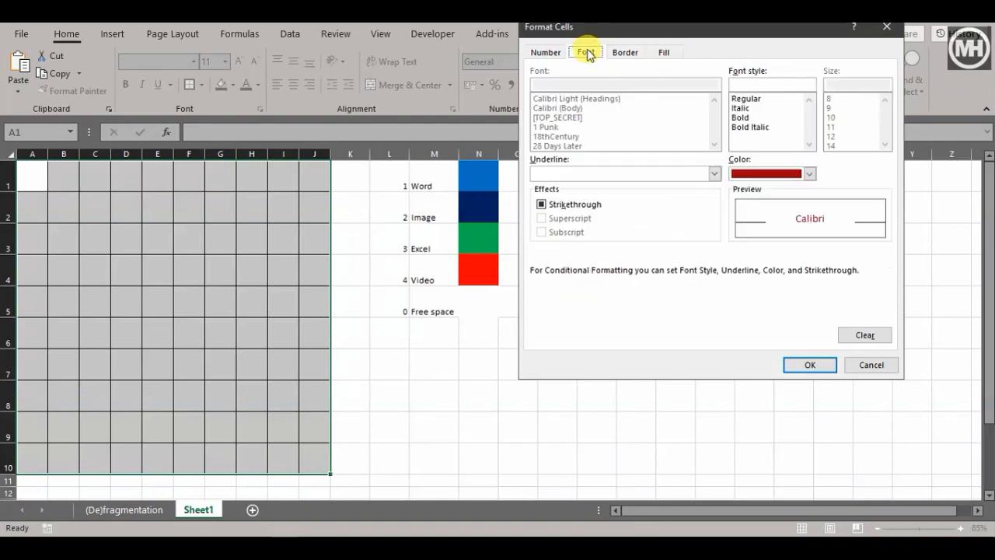
pyautogui.click(810, 174)
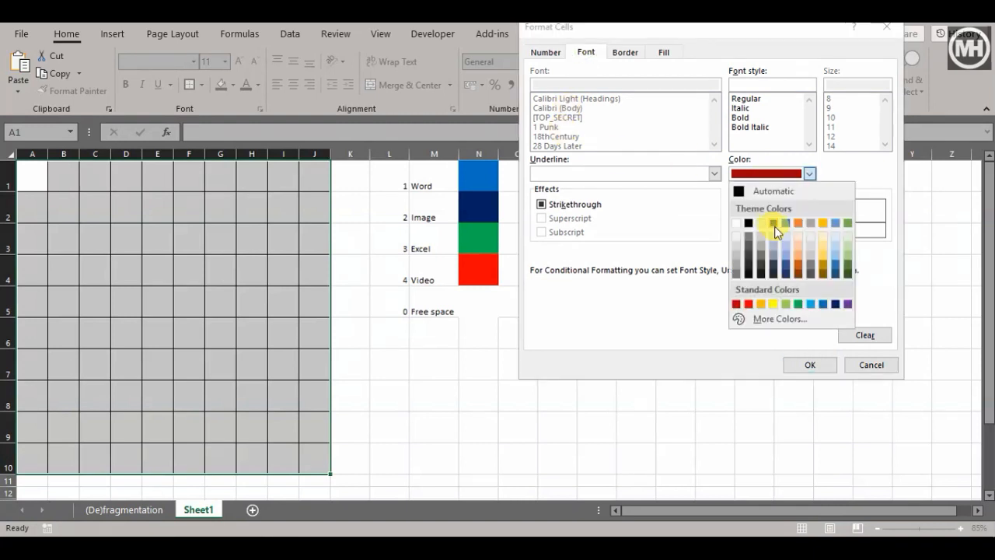
pyautogui.moveTo(826, 303)
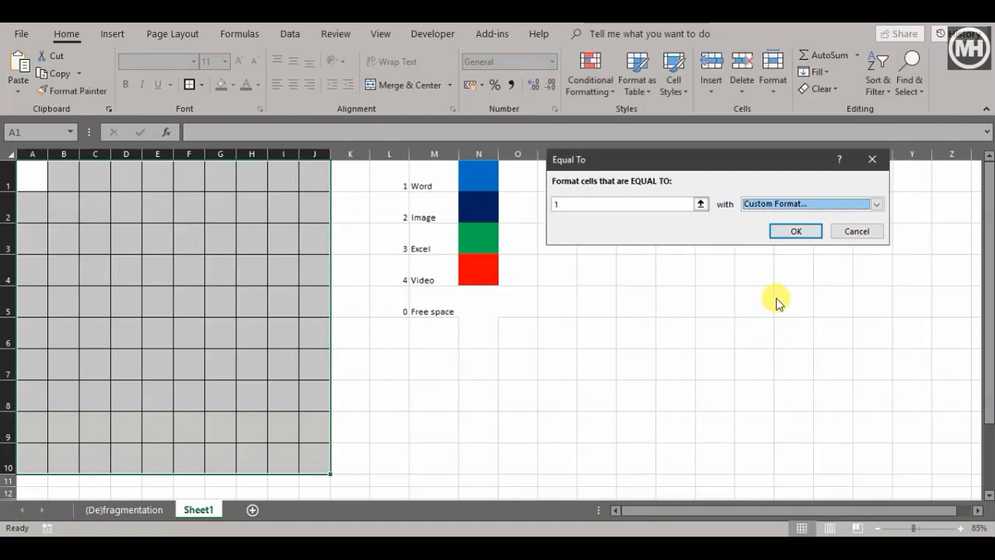
pyautogui.click(794, 231)
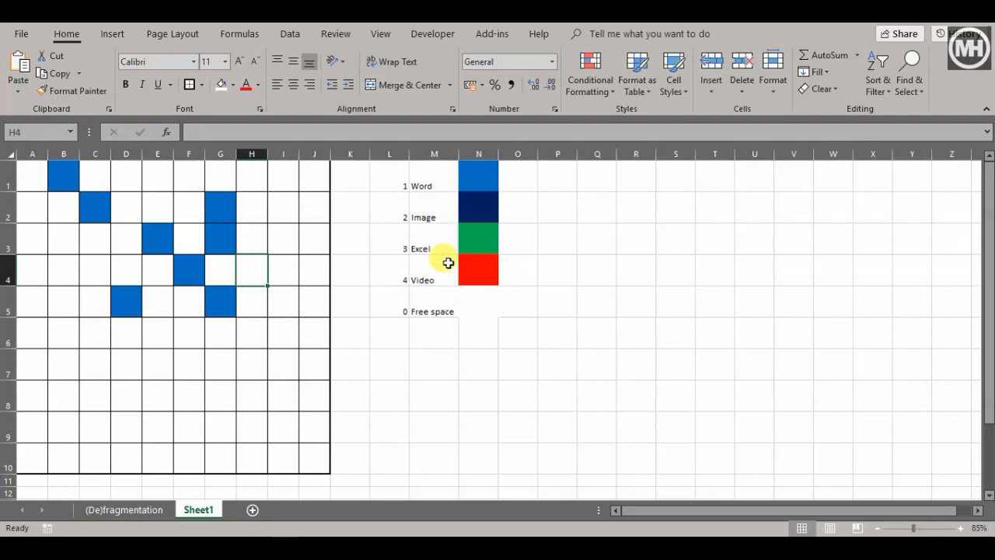
pyautogui.moveTo(435, 212)
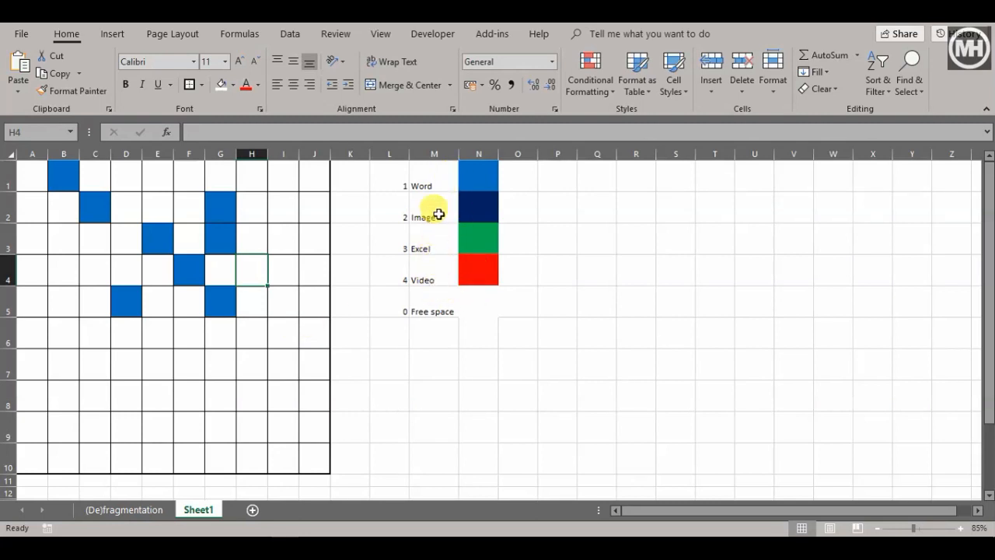
pyautogui.moveTo(32, 175)
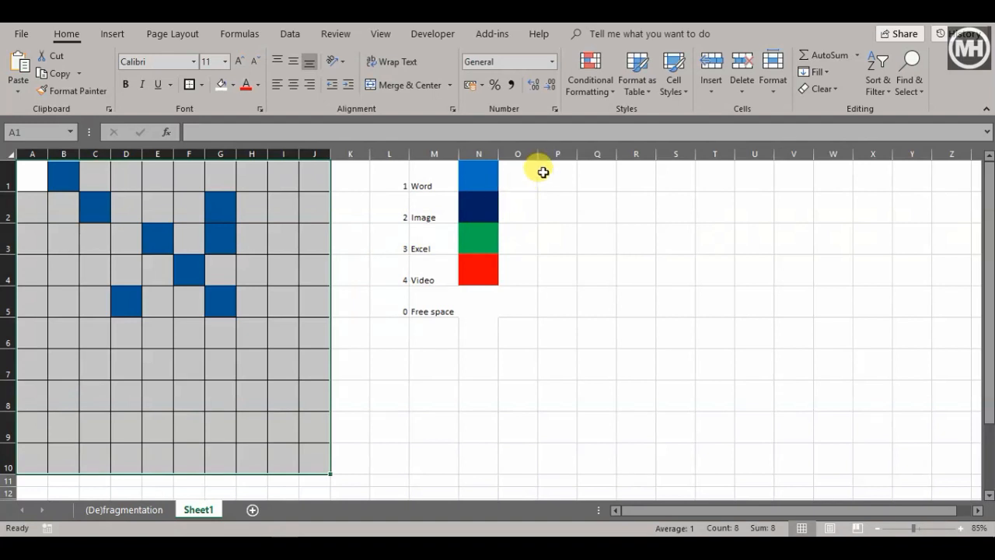
# - Start an Equal To 2 highlight rule and pick a custom dark blue fill
pyautogui.click(589, 74)
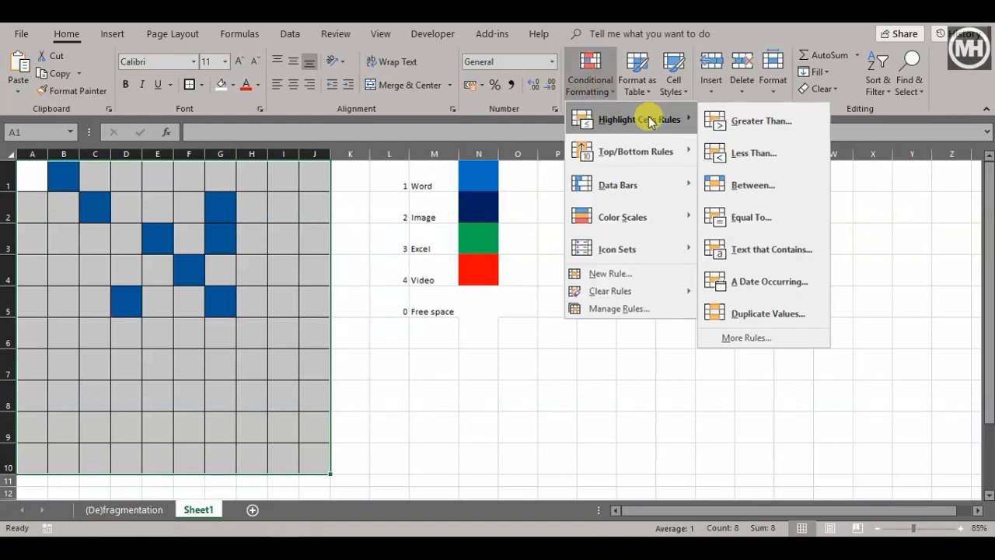
pyautogui.click(751, 217)
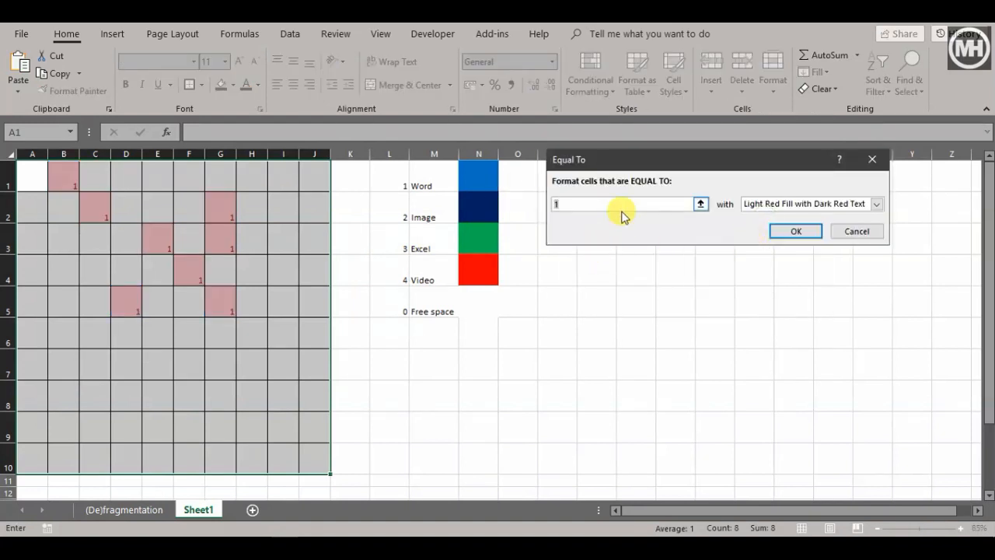
pyautogui.click(876, 204)
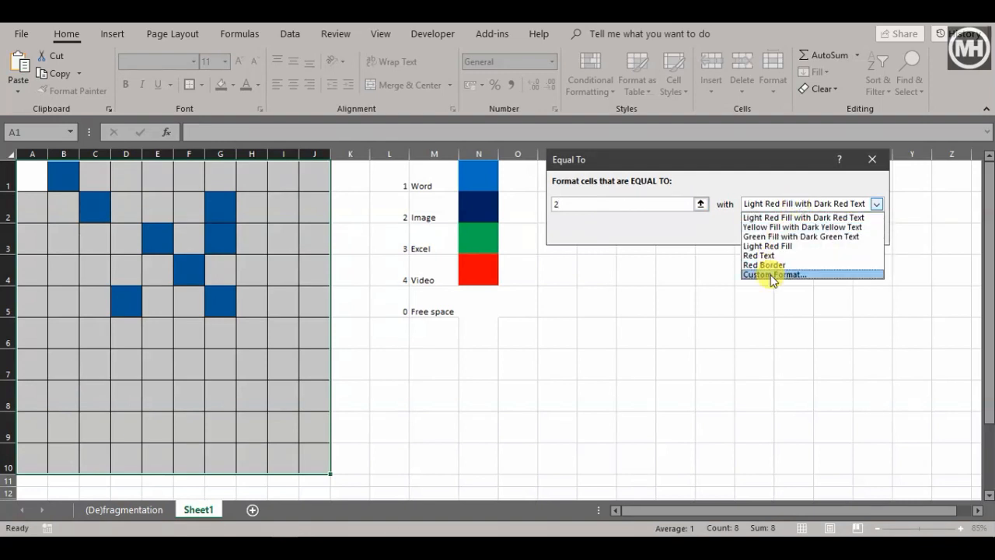
pyautogui.click(773, 274)
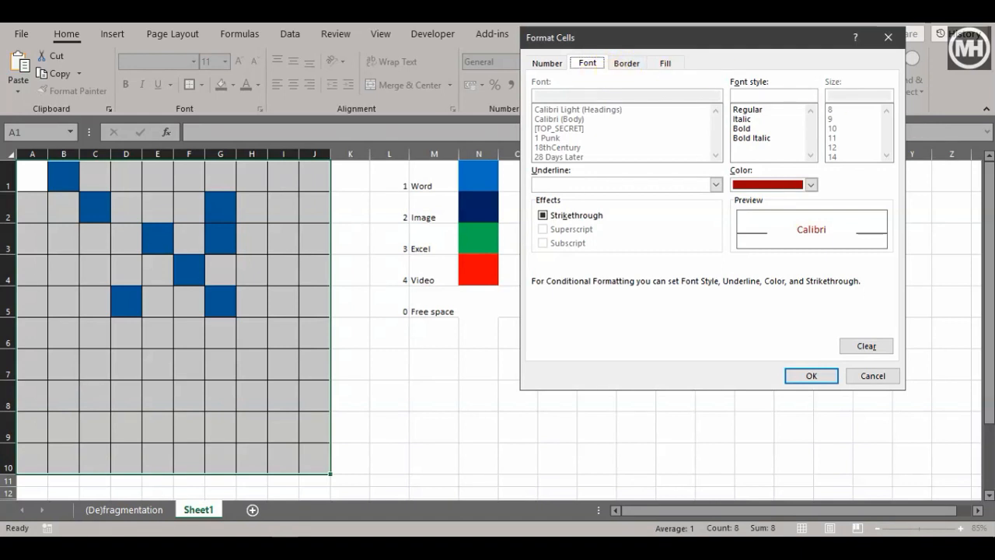
pyautogui.click(811, 376)
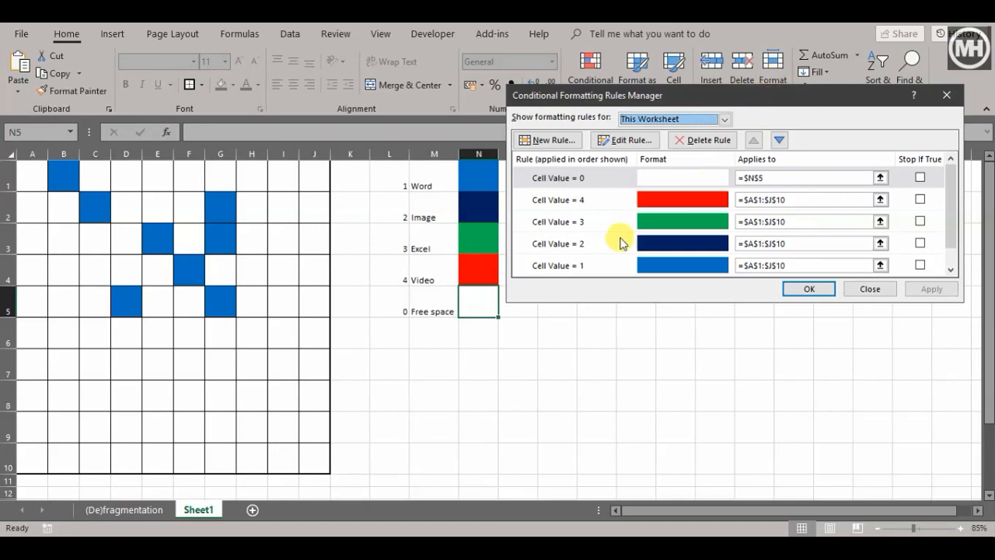
pyautogui.moveTo(568, 265)
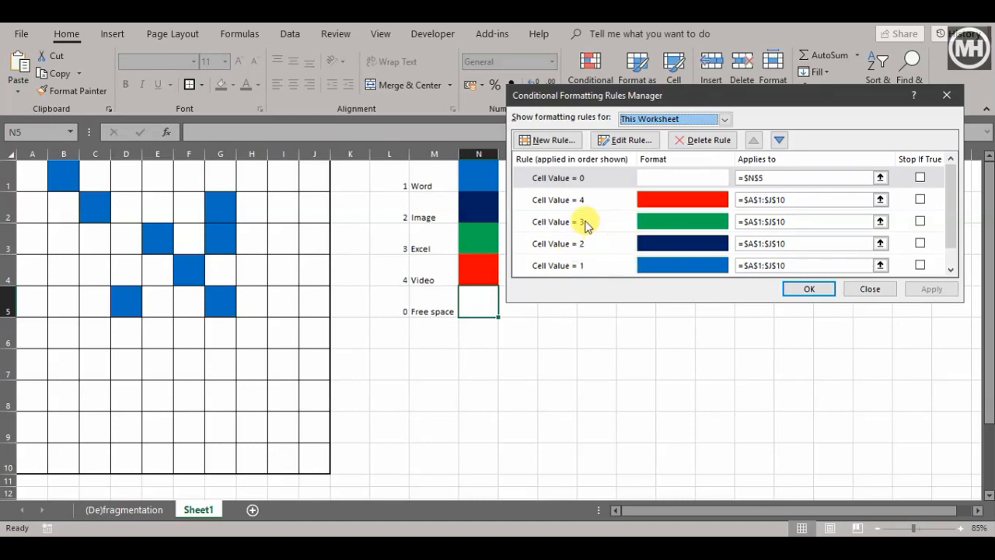
pyautogui.moveTo(555, 178)
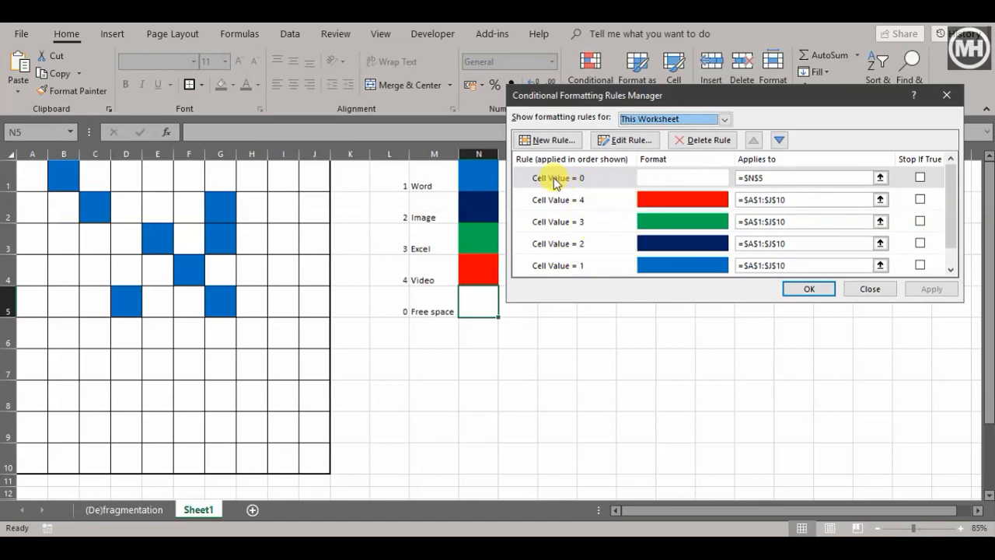
pyautogui.moveTo(769, 278)
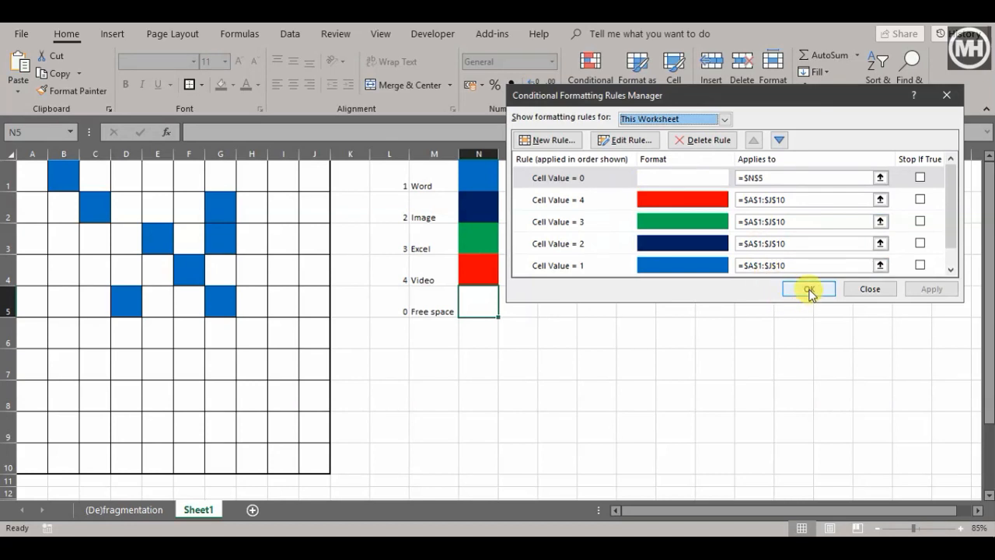
# - Confirm all five colour rules, including white for 0, and close the rules manager
pyautogui.click(807, 288)
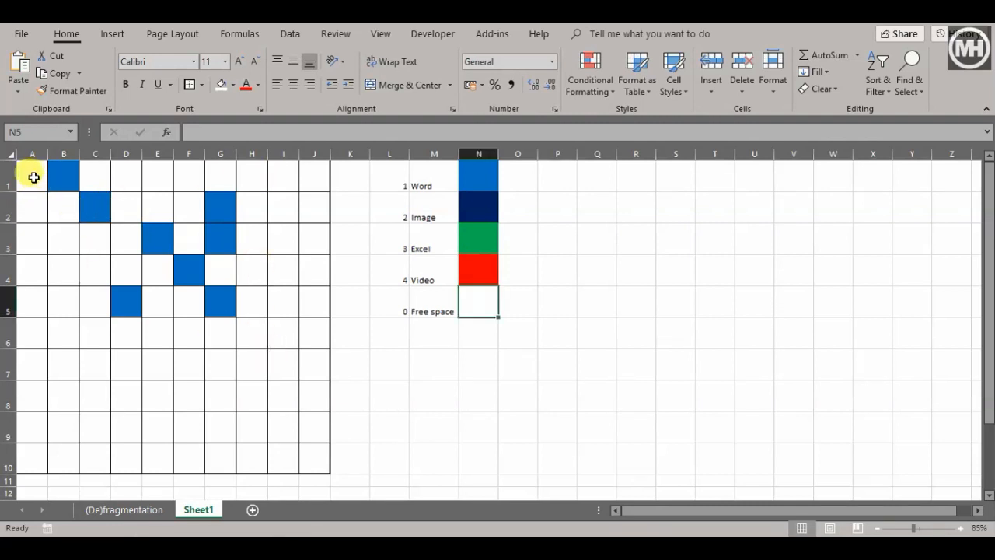
# - Fill A1:J10 with =RANDBETWEEN(0,4) and deselect to view the coloured cells
pyautogui.moveTo(32, 177); pyautogui.dragTo(315, 177)
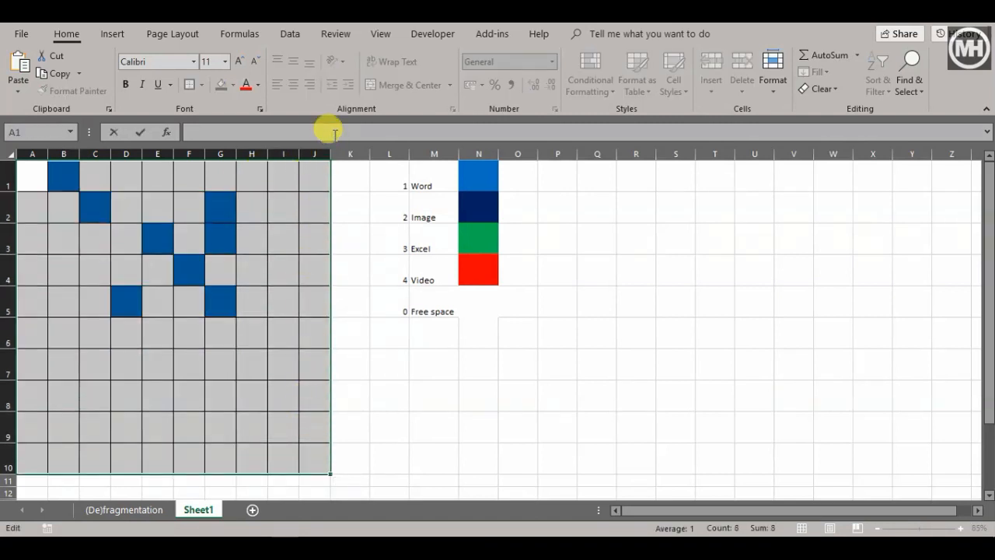
pyautogui.write('=a')
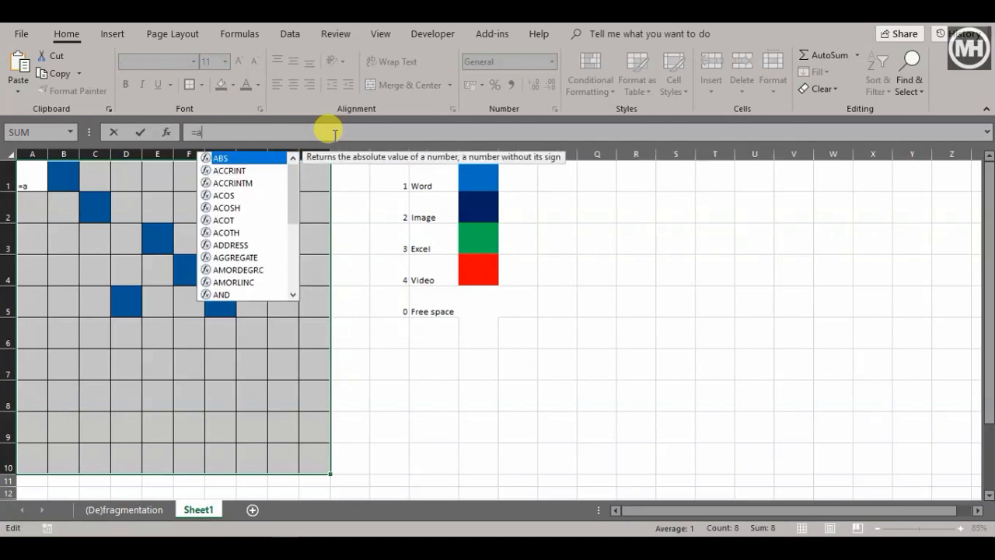
pyautogui.write('RANDBETWEEN(')
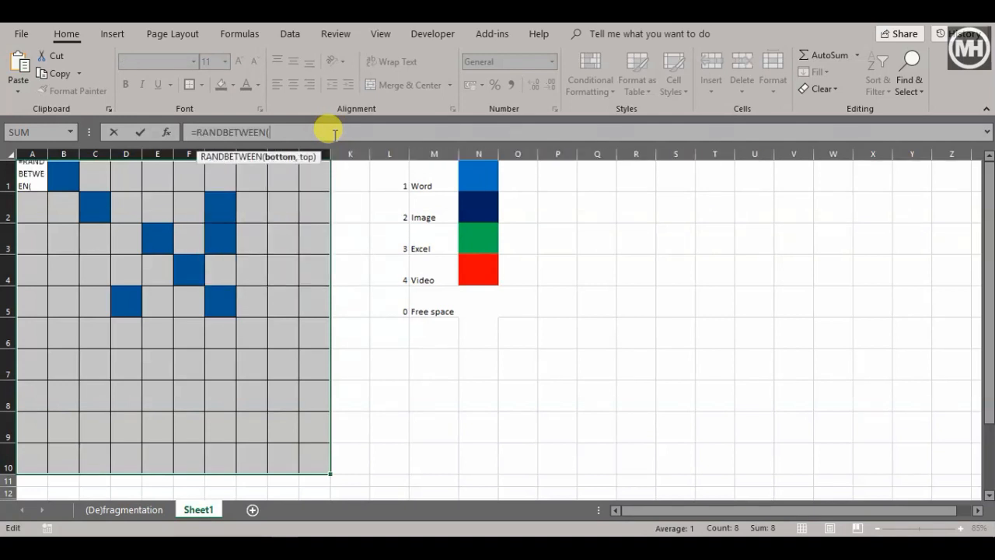
pyautogui.write('0,4')
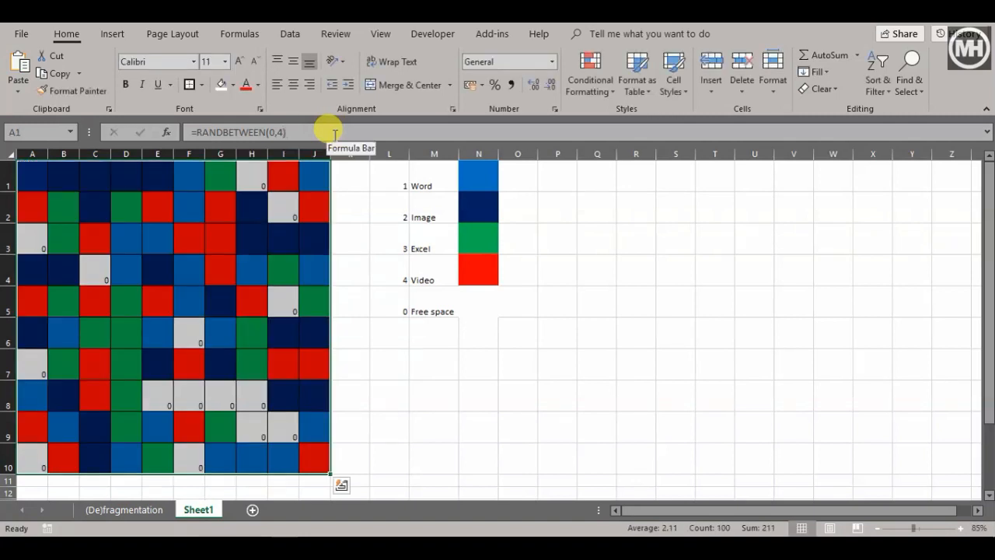
pyautogui.click(434, 364)
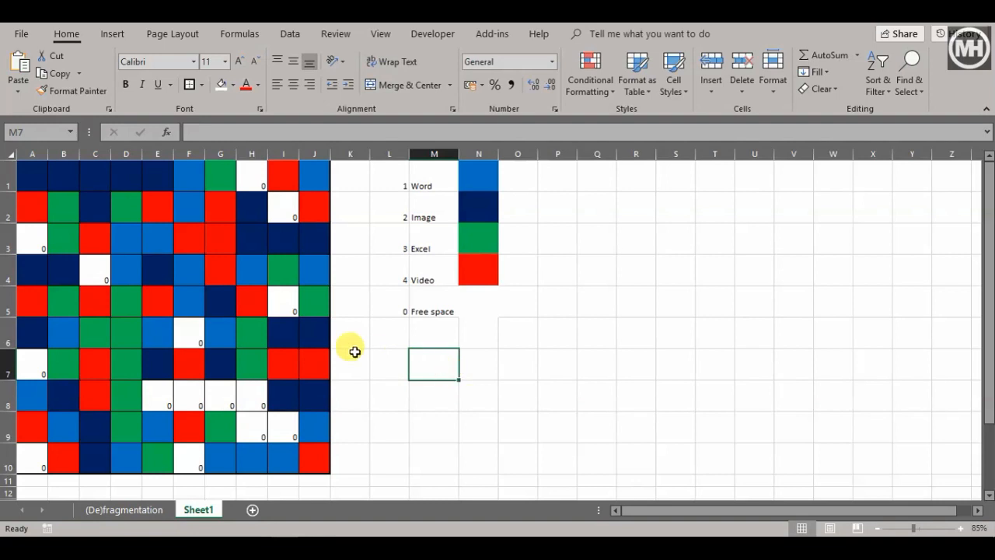
# - Hide the grid's zero values with the font colour and view the recalculated pattern
pyautogui.click(284, 303)
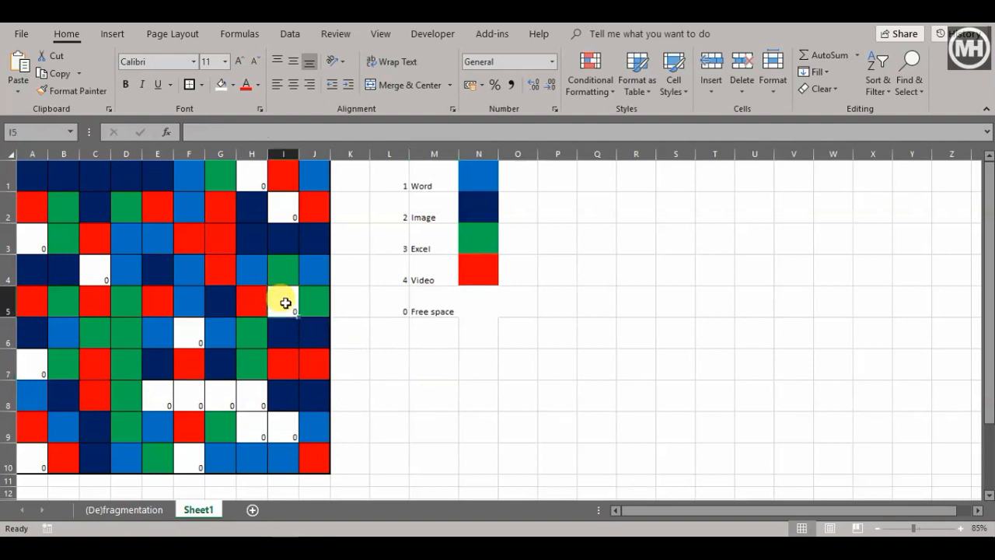
pyautogui.click(283, 302)
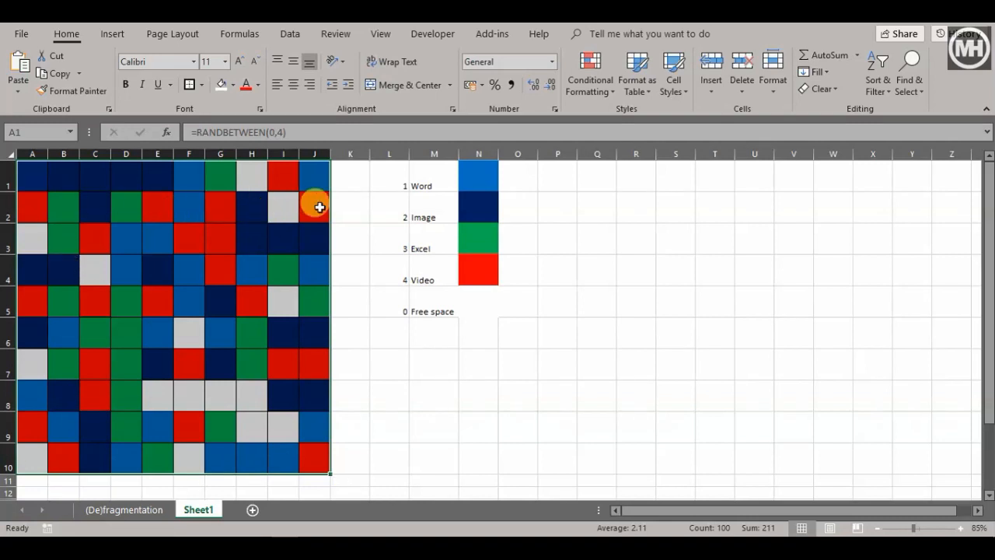
pyautogui.click(350, 239)
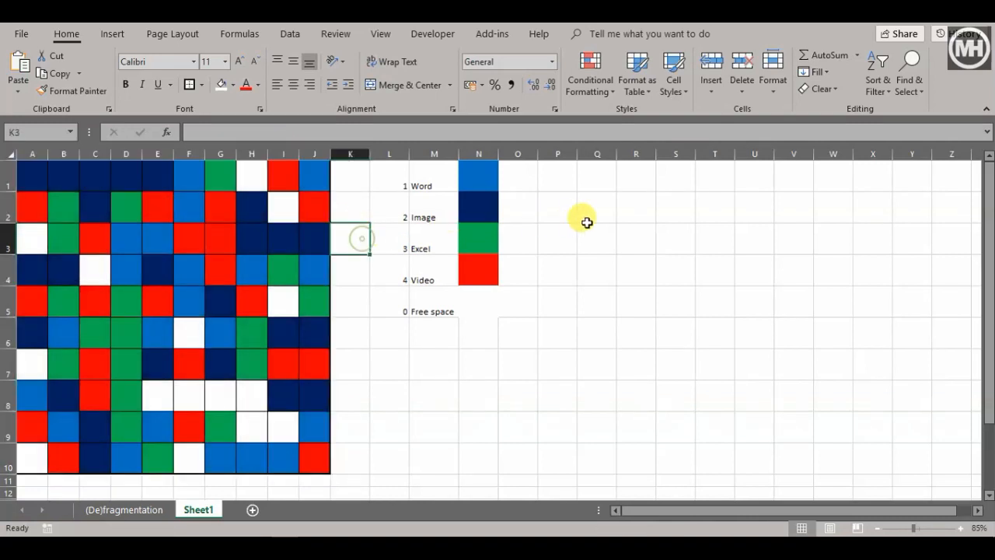
pyautogui.click(596, 207)
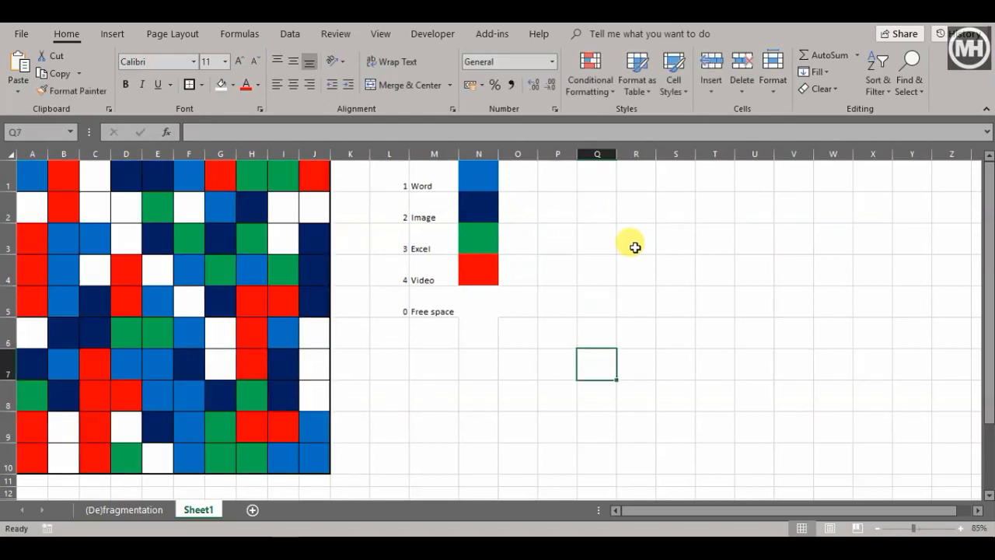
pyautogui.moveTo(619, 259)
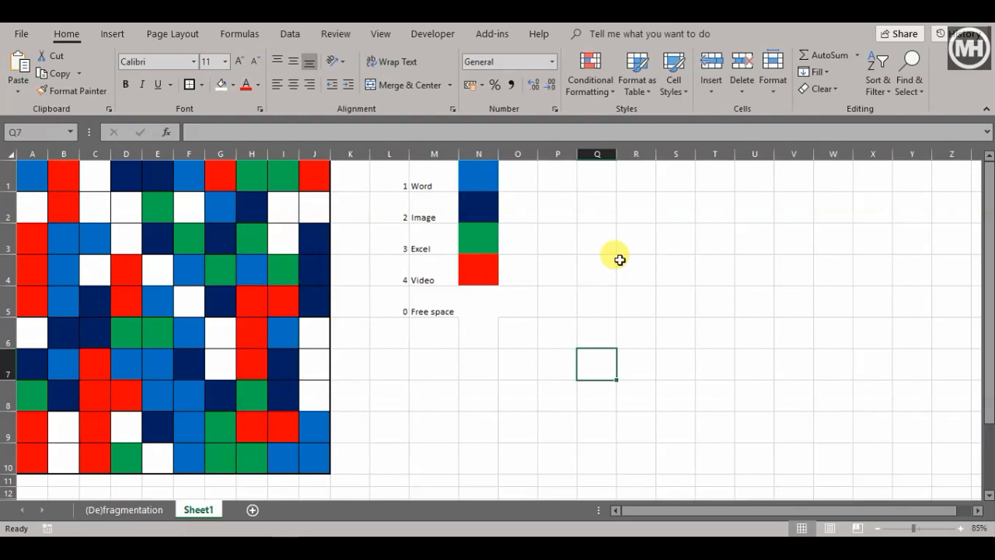
pyautogui.moveTo(573, 277)
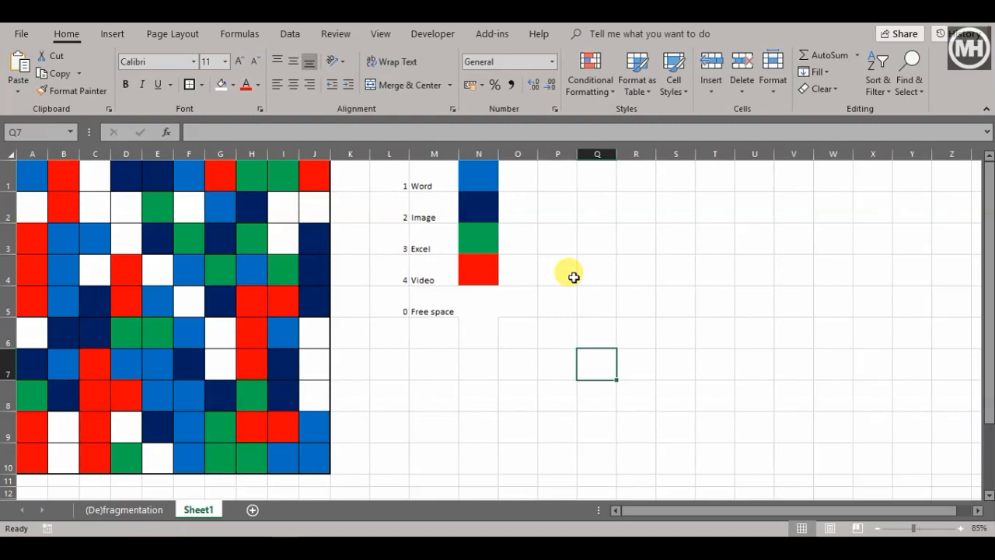